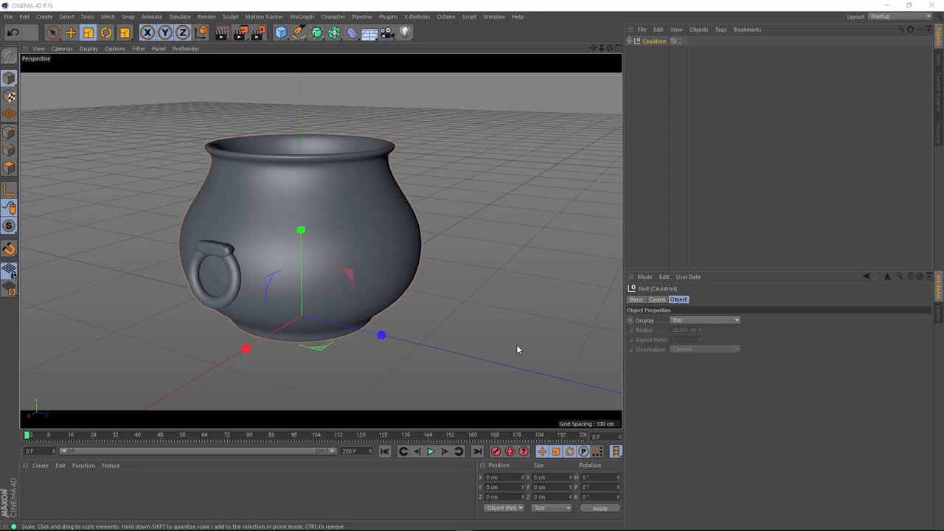
Step: Review the render settings (1920×1080 HDTV output) and close the dialog
drag(516, 348, 435, 256)
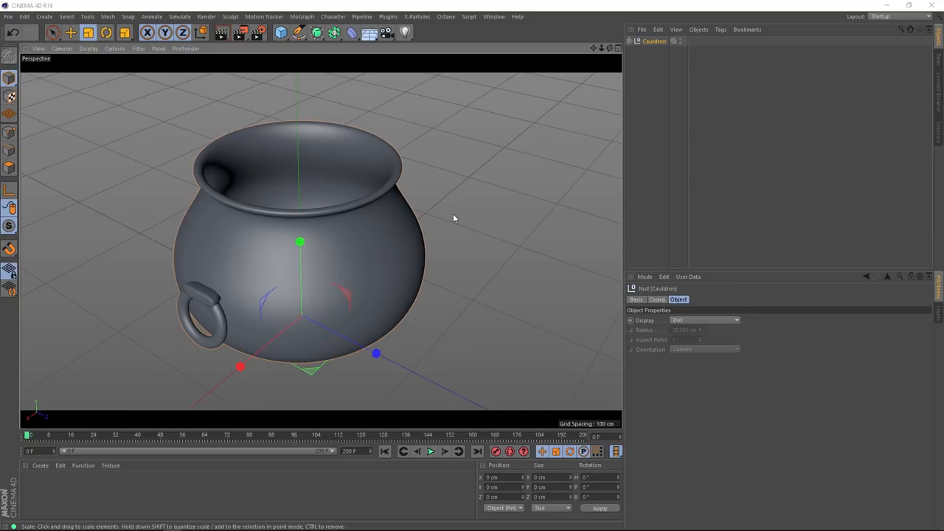
key(ctrl+d)
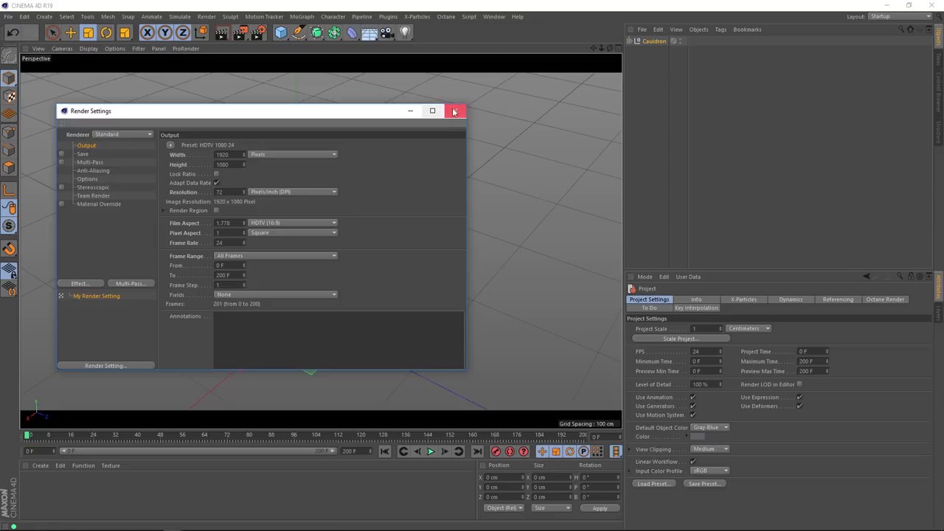
click(454, 111)
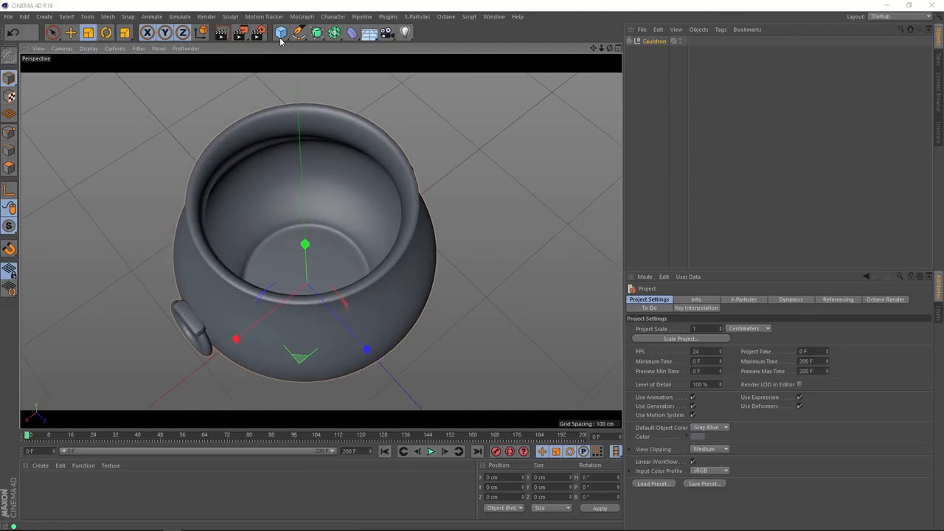
Step: Add a Disc primitive and adjust it in the viewport above the cauldron
click(280, 33)
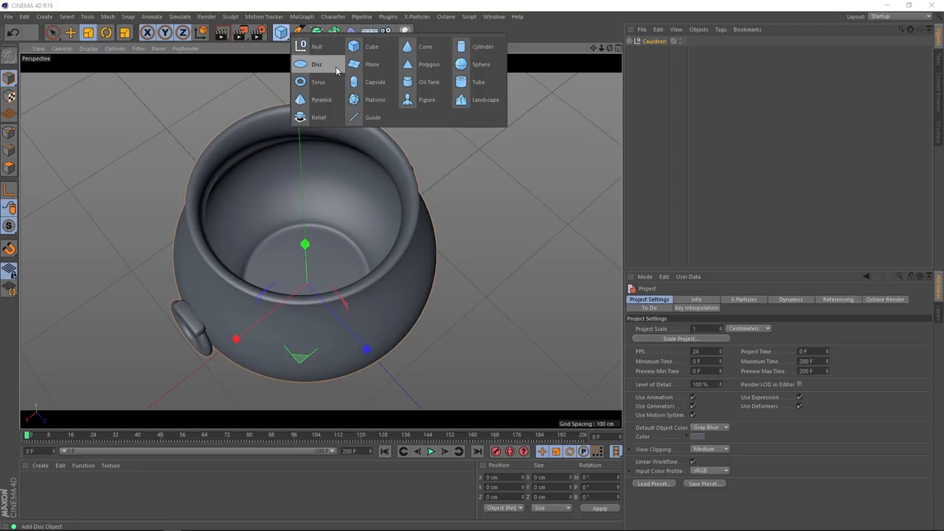
click(317, 65)
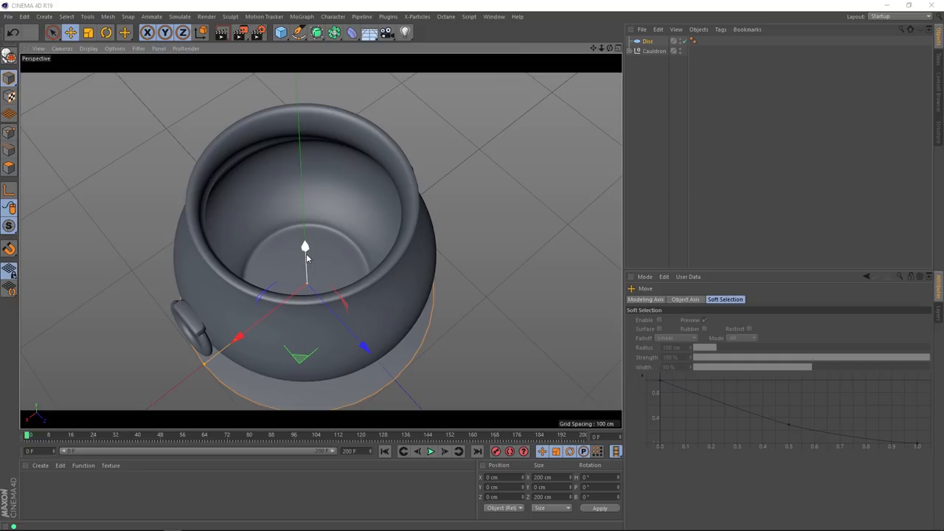
drag(304, 248, 300, 160)
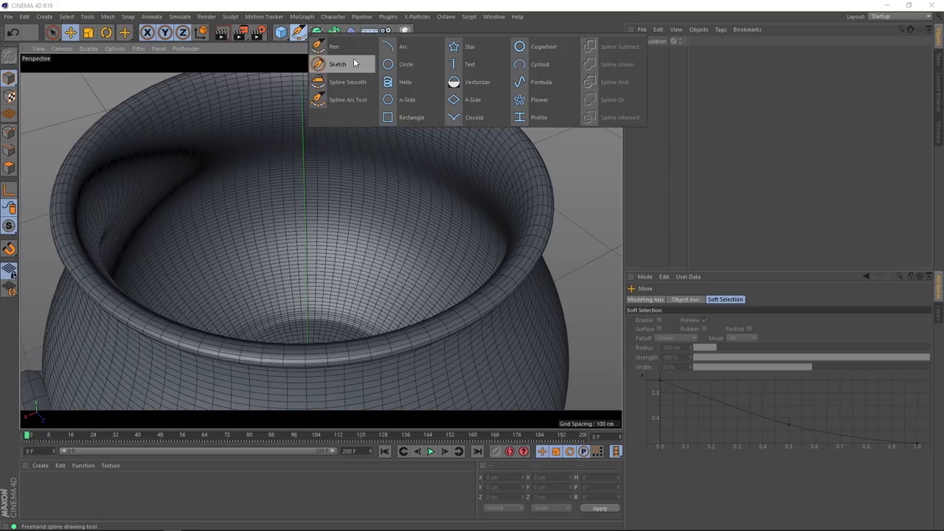
Step: Add a Circle spline and shrink it to fit just inside the cauldron rim
click(405, 65)
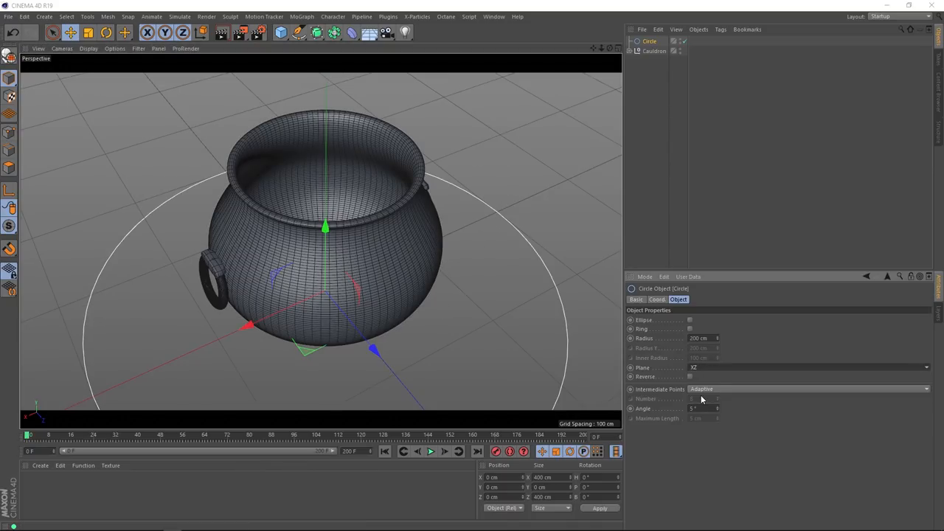
drag(324, 227, 325, 165)
text(60)
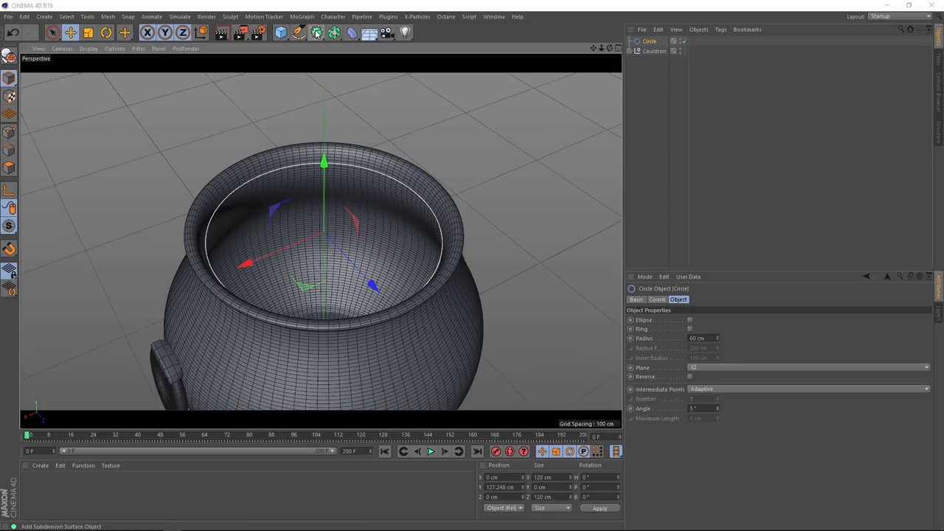
Step: Extrude the circle with Movement 0 and Quadrangles caps to form a flat liquid surface
click(315, 33)
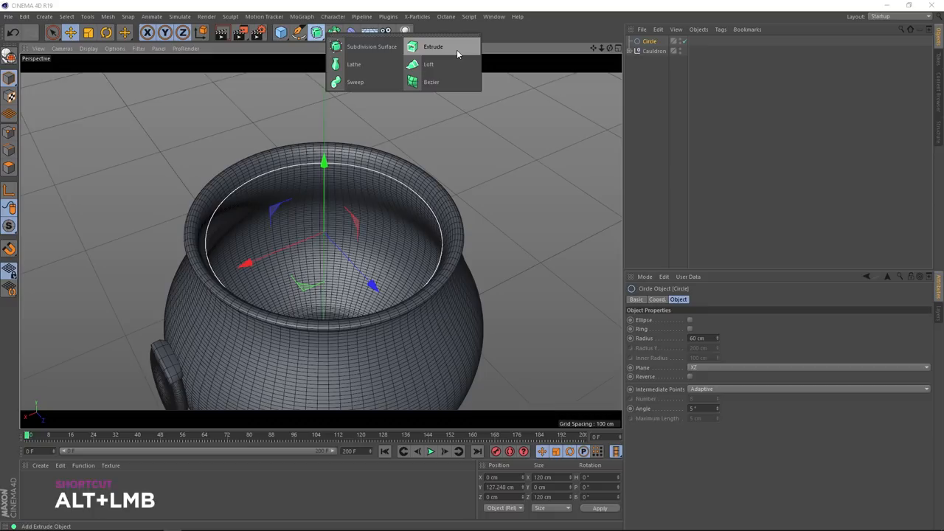
click(434, 46)
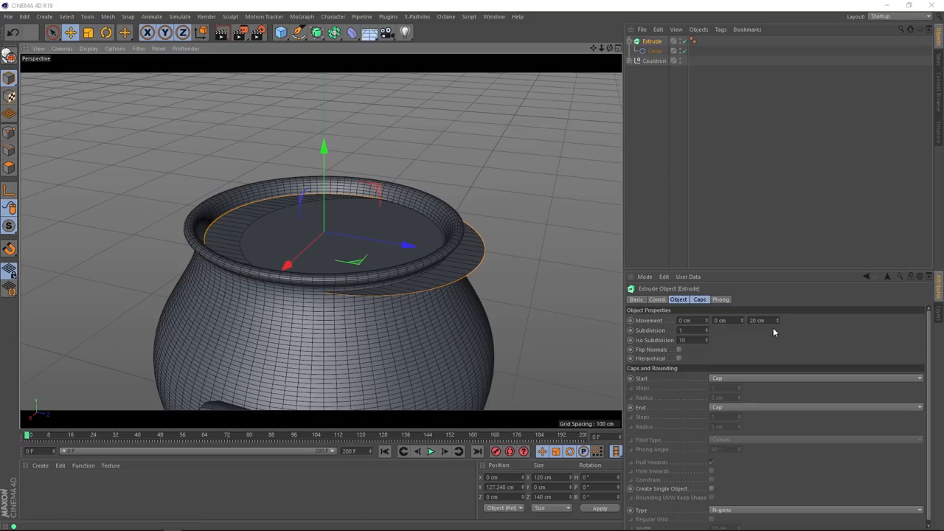
click(759, 320)
text(0)
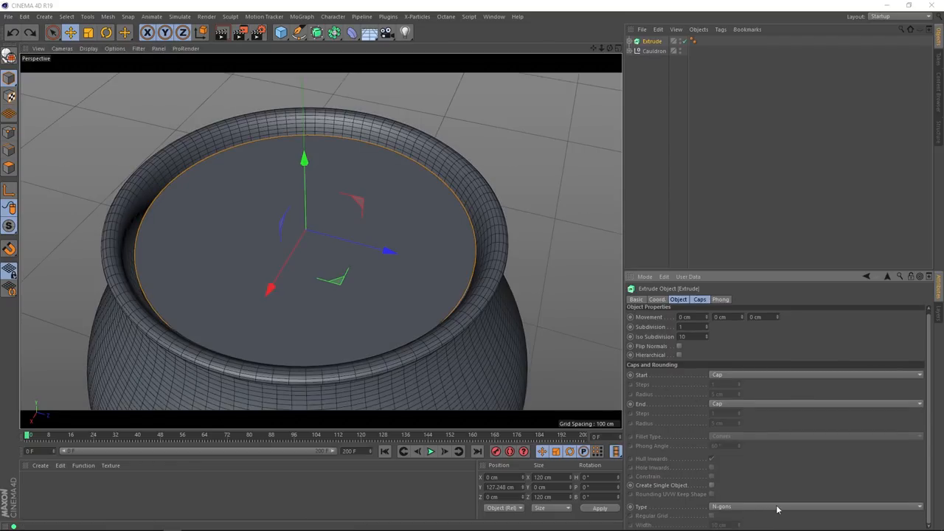
click(814, 507)
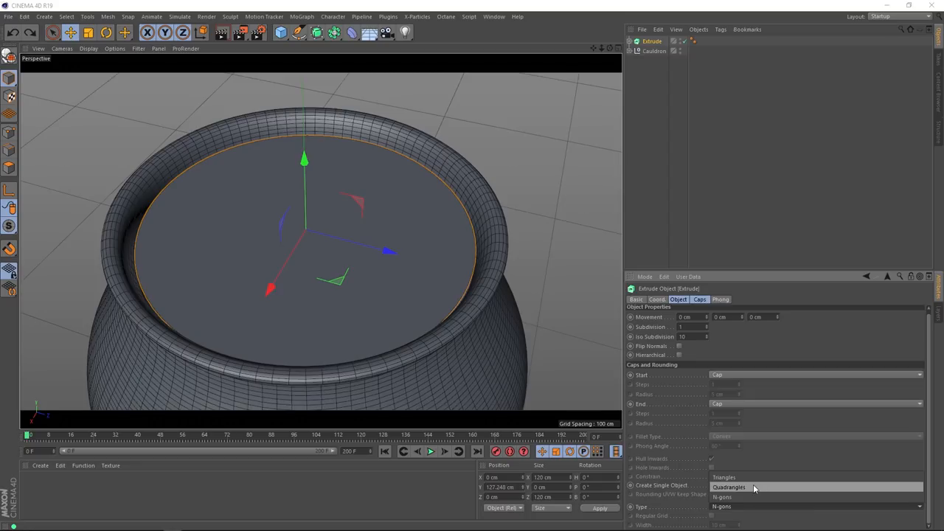
click(729, 486)
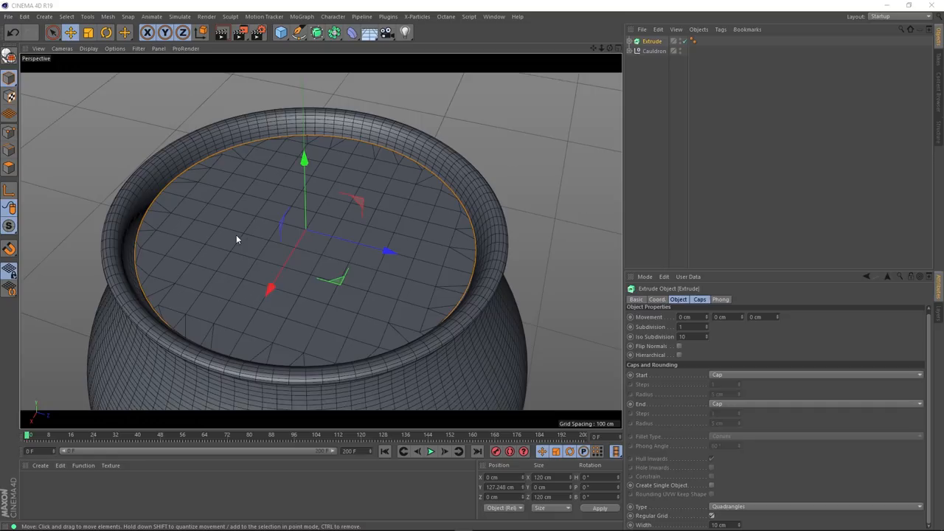
mouse_move(348, 250)
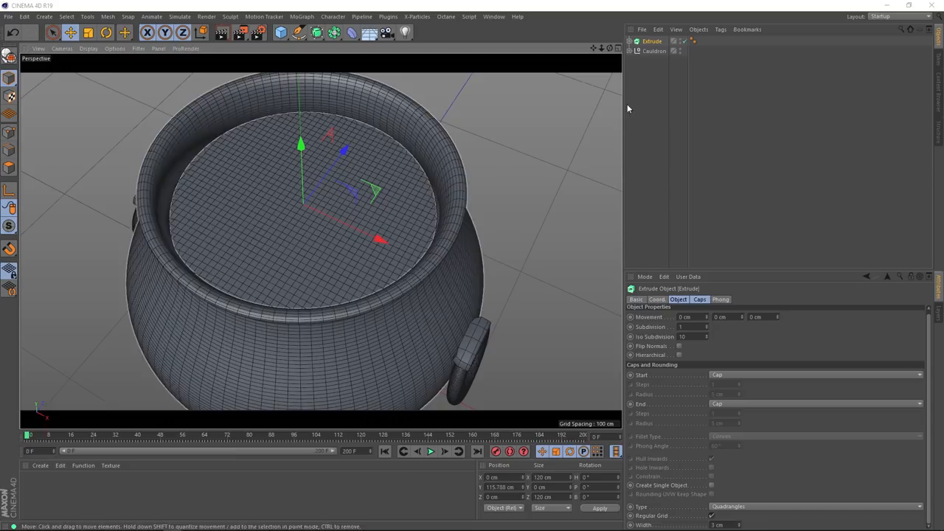
click(654, 50)
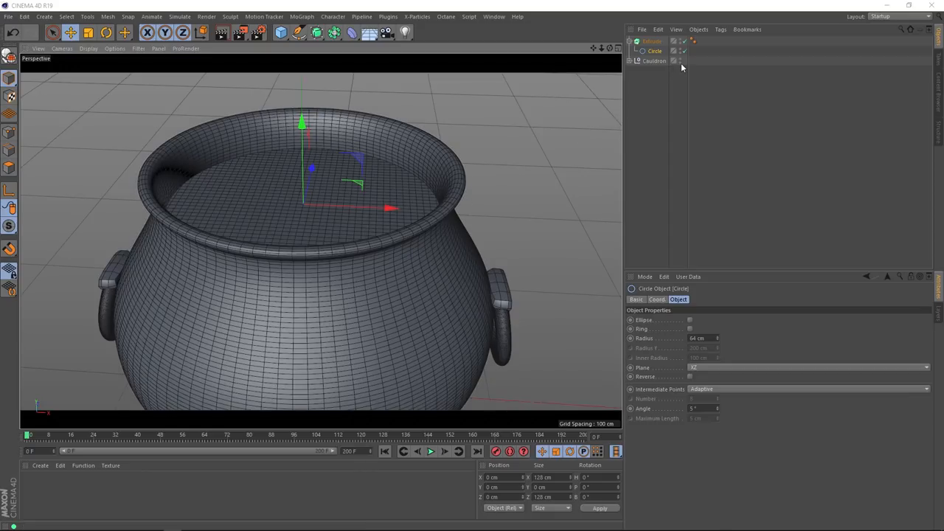
Step: Hide the cauldron, add a particle Emitter, preview it, and rotate it to emit upward
click(673, 60)
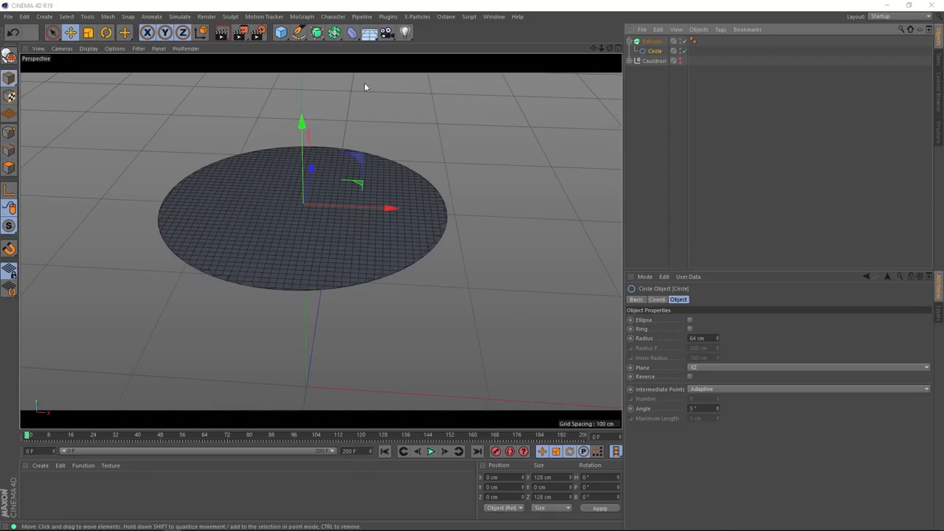
click(180, 16)
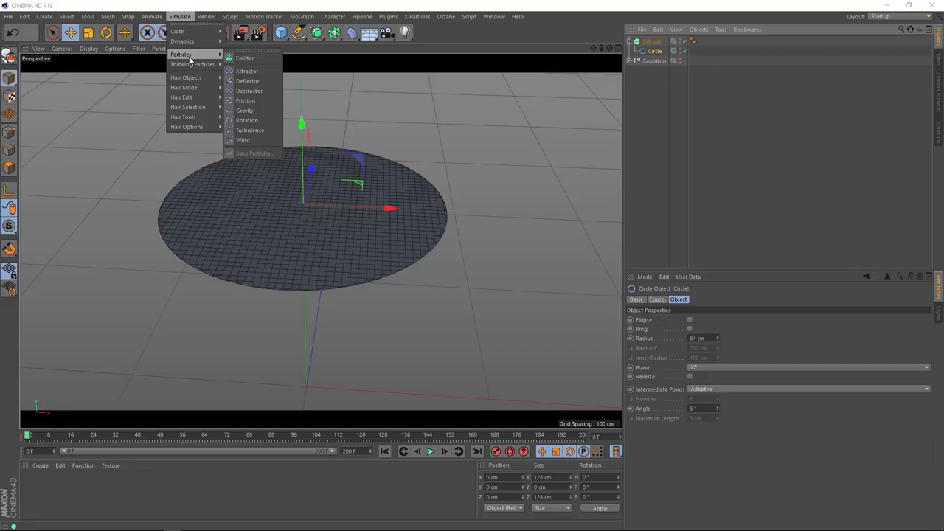
click(244, 57)
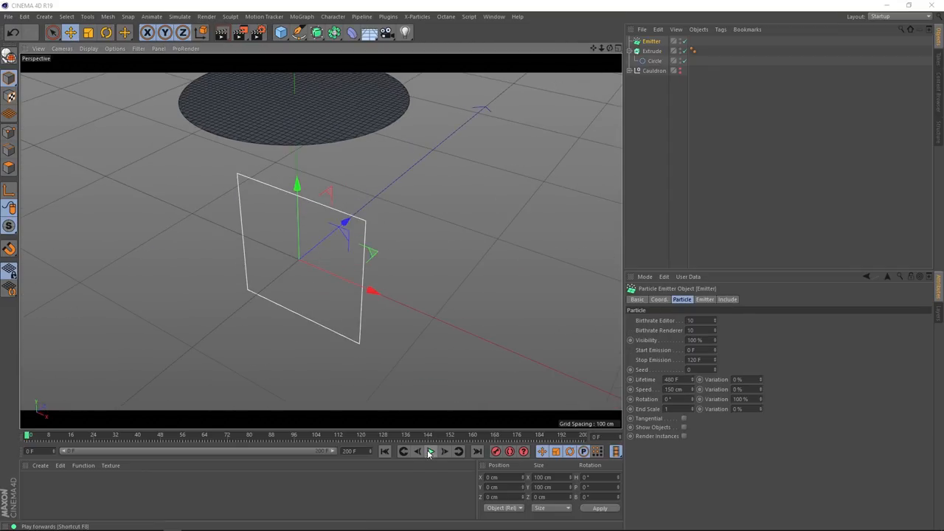
click(430, 451)
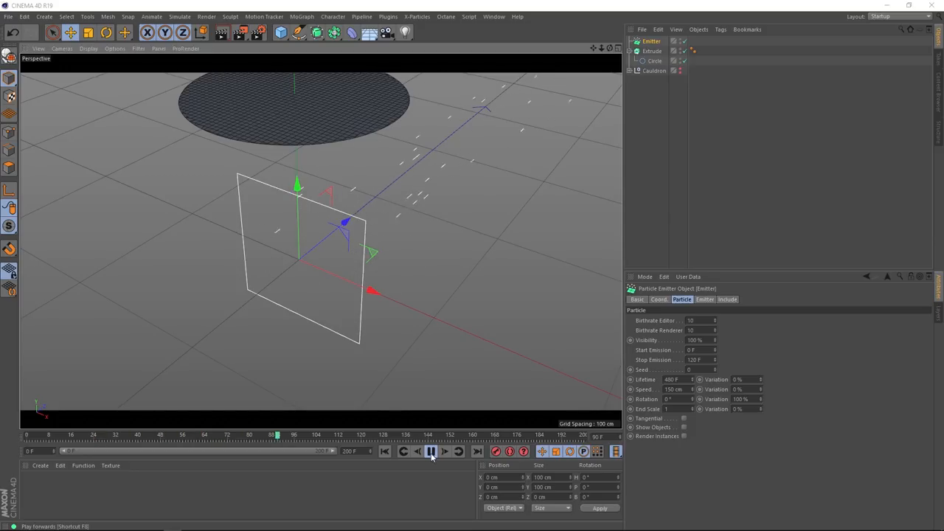
click(384, 451)
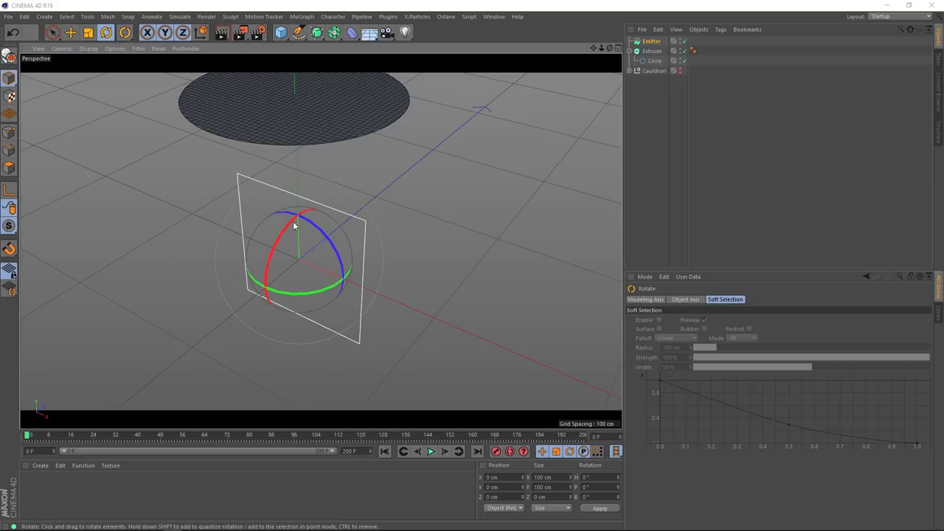
drag(295, 221, 262, 312)
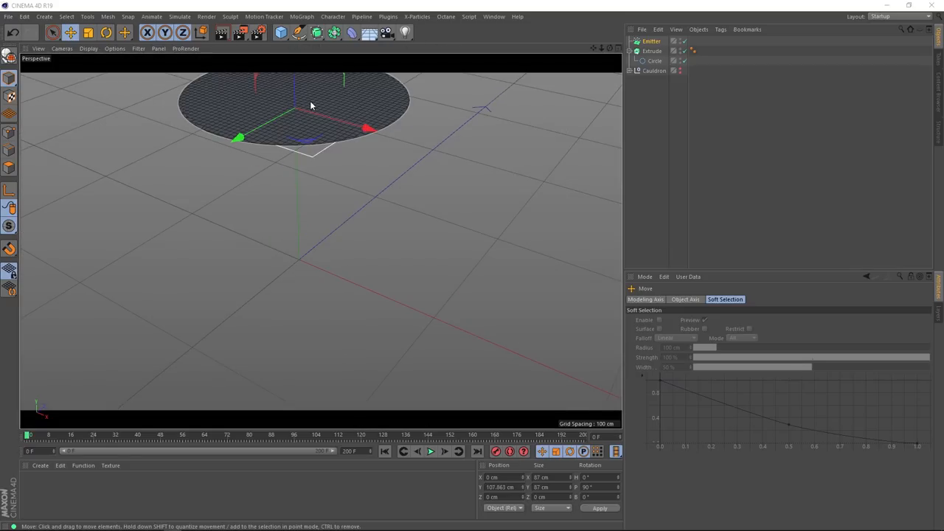
Step: Add a Sphere under the Emitter so small spheres rise through the liquid disc
drag(310, 107, 321, 236)
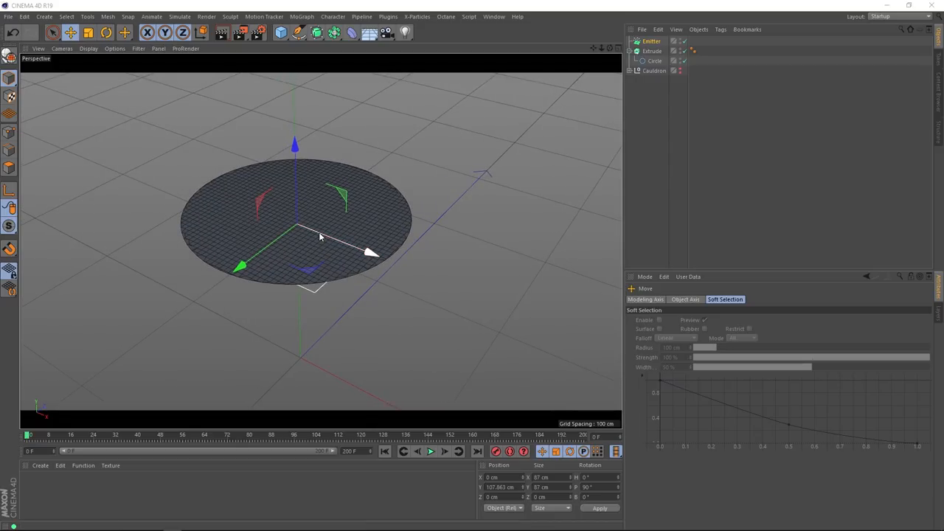
click(280, 32)
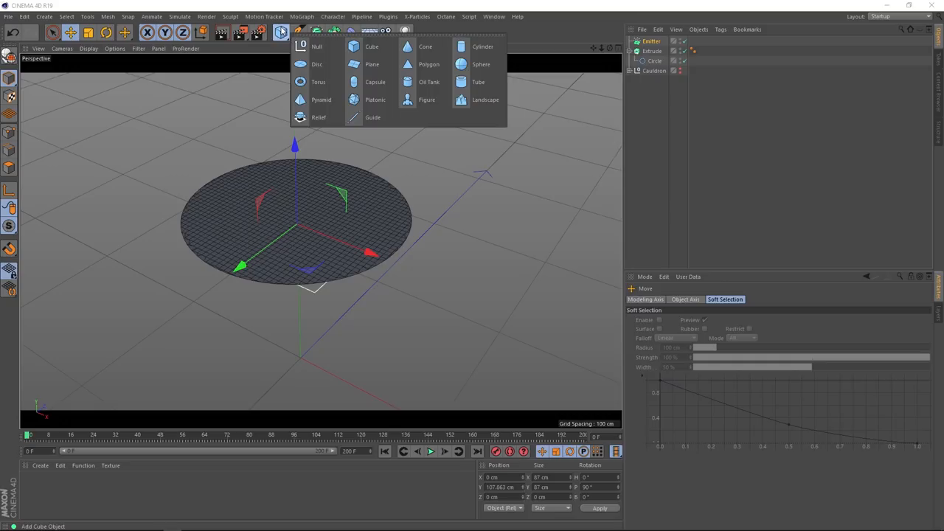
click(481, 65)
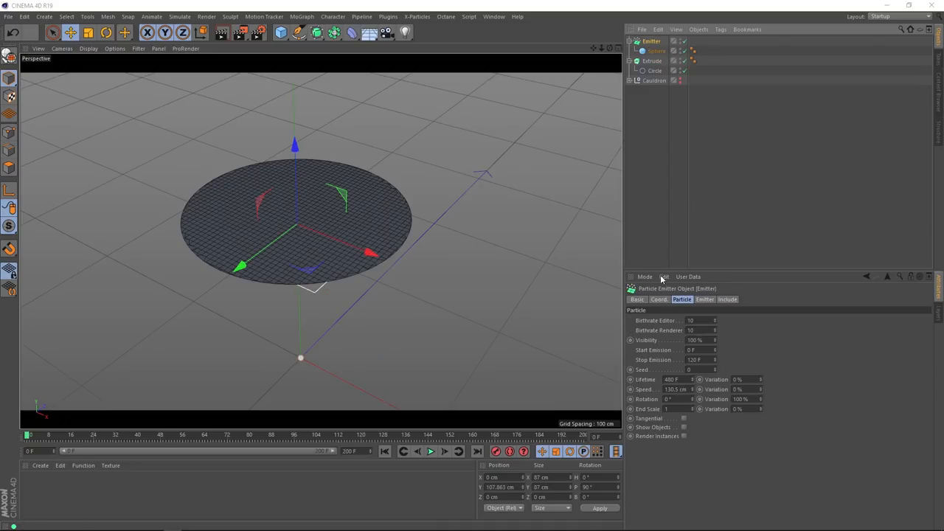
mouse_move(685, 429)
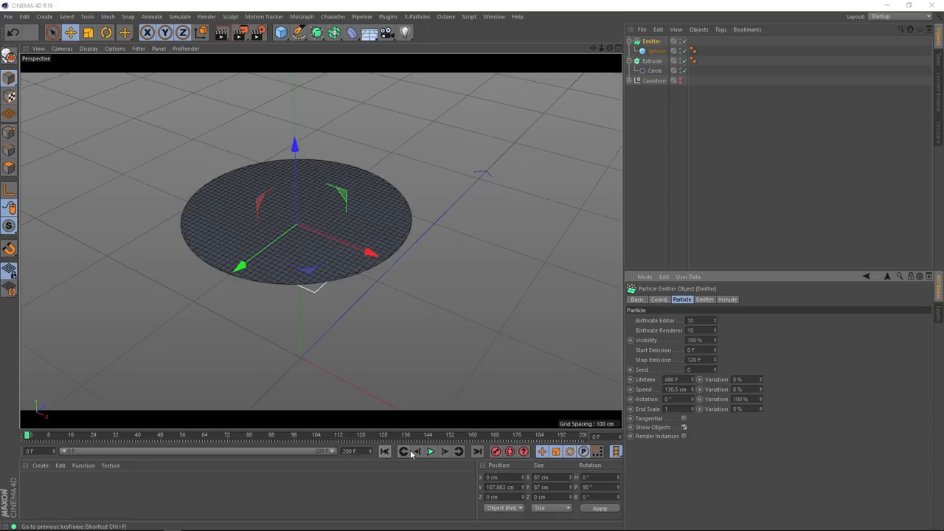
click(431, 451)
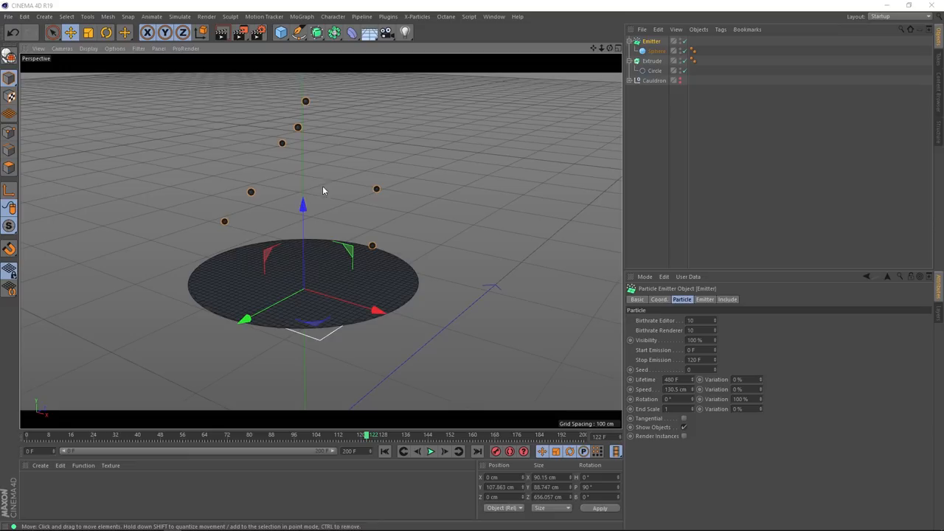
Step: Add a Turbulence force, set the Emitter's Include mode to use only it, and raise its frequency
click(180, 16)
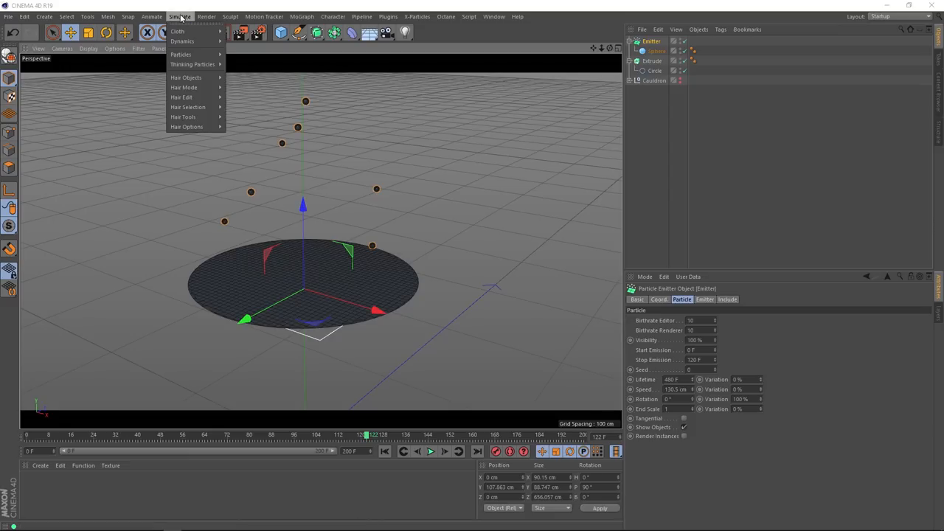
click(180, 53)
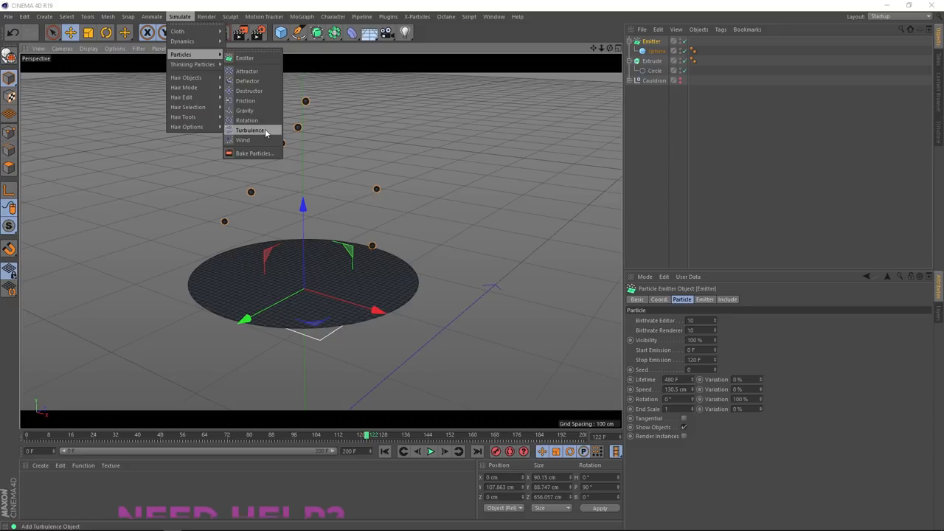
click(250, 130)
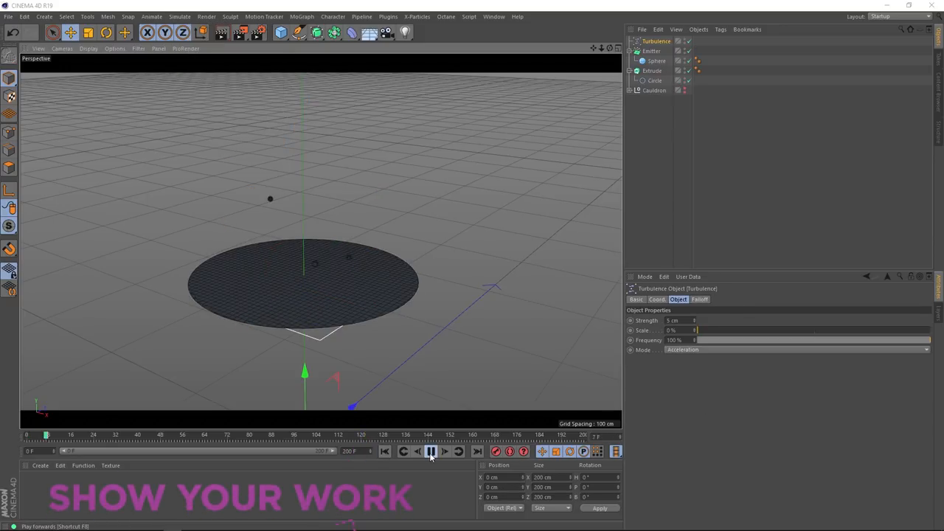
click(431, 451)
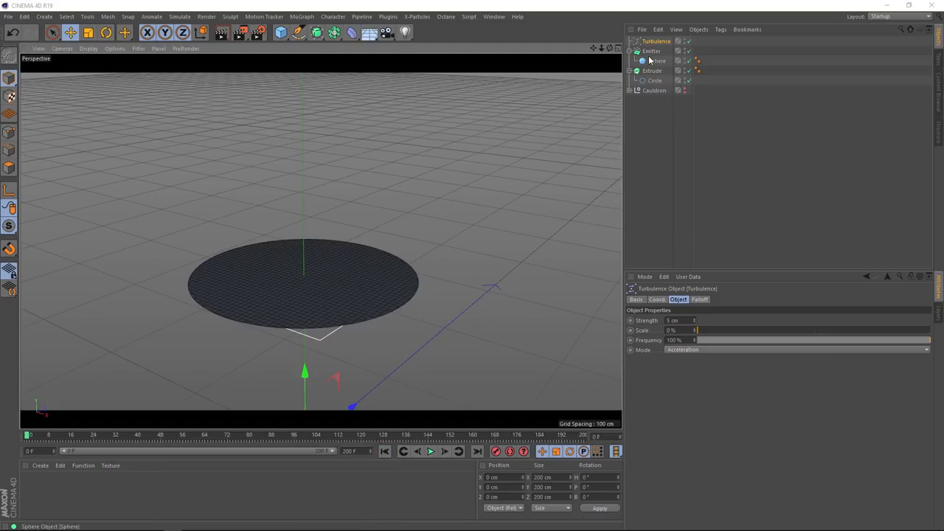
click(652, 50)
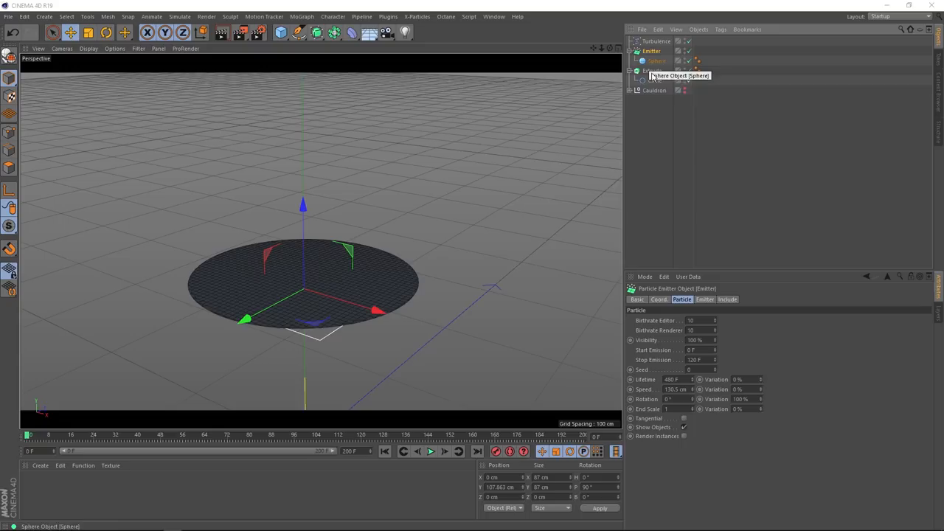
click(725, 300)
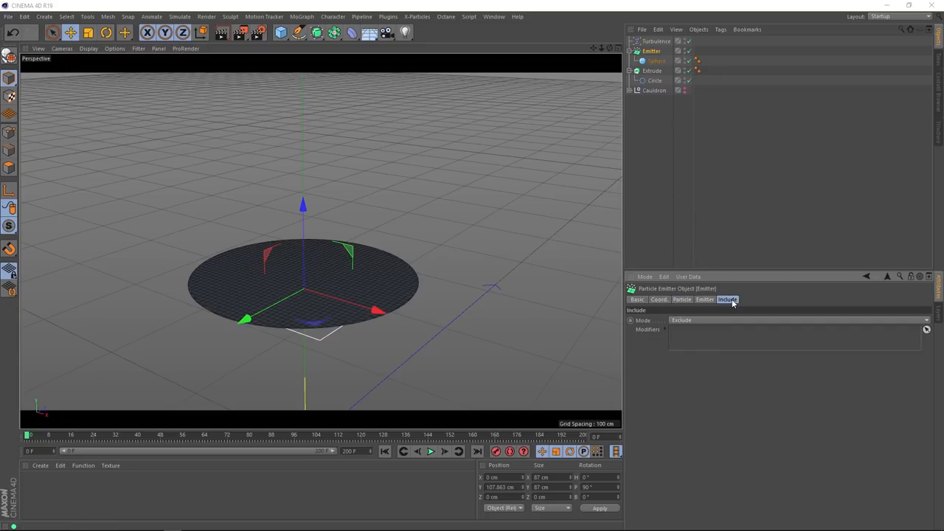
mouse_move(699, 321)
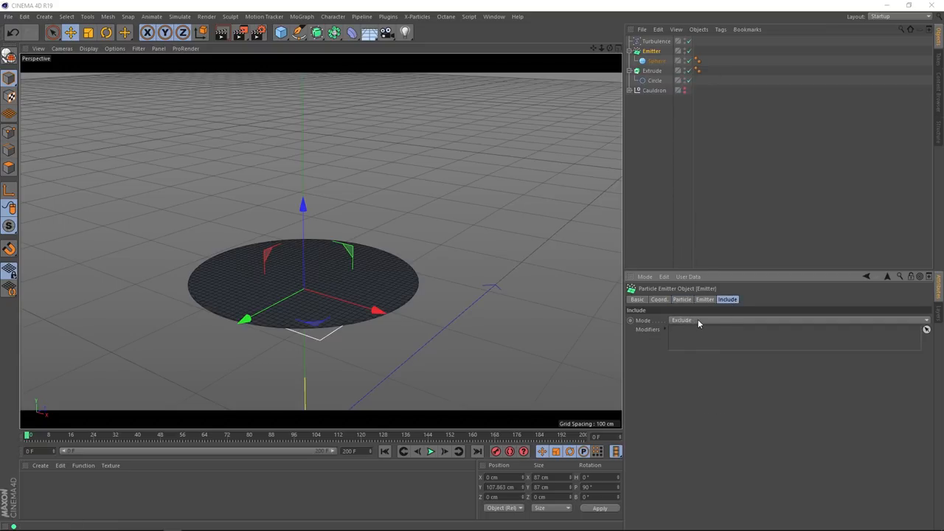
click(796, 319)
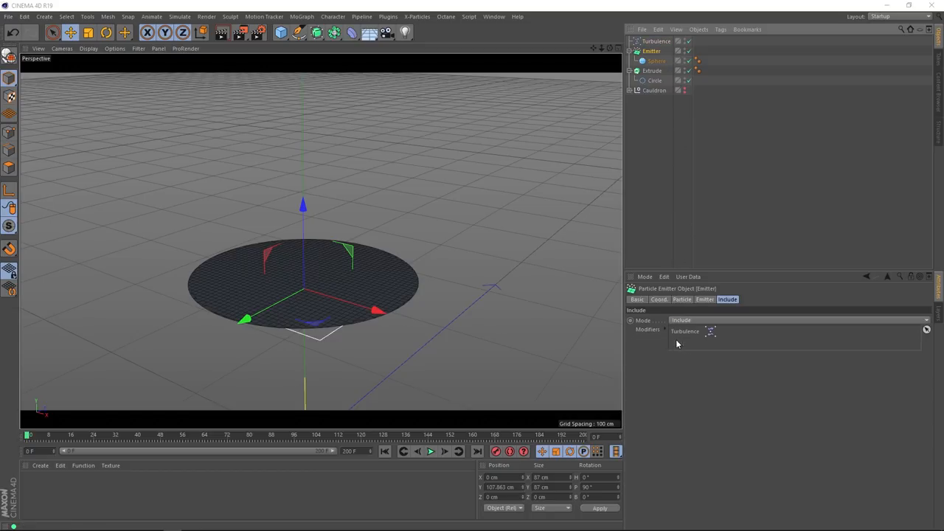
click(431, 451)
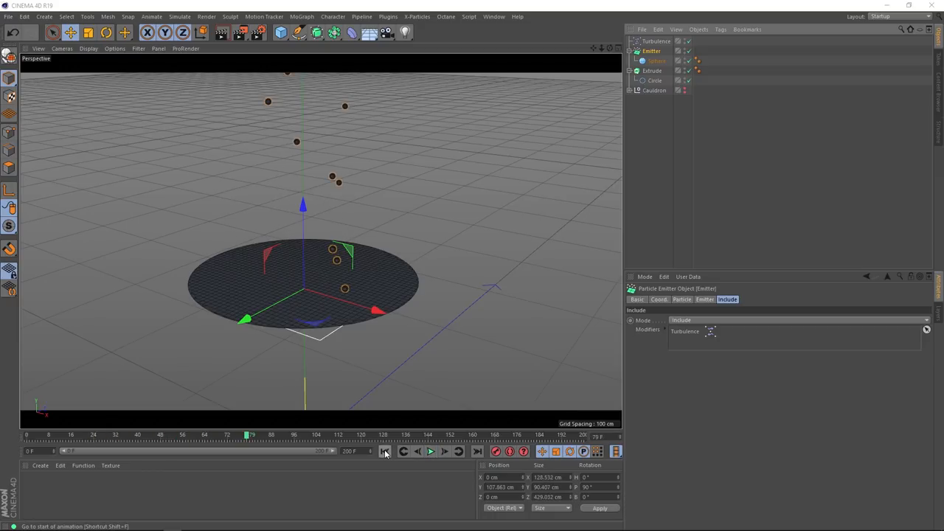
click(383, 451)
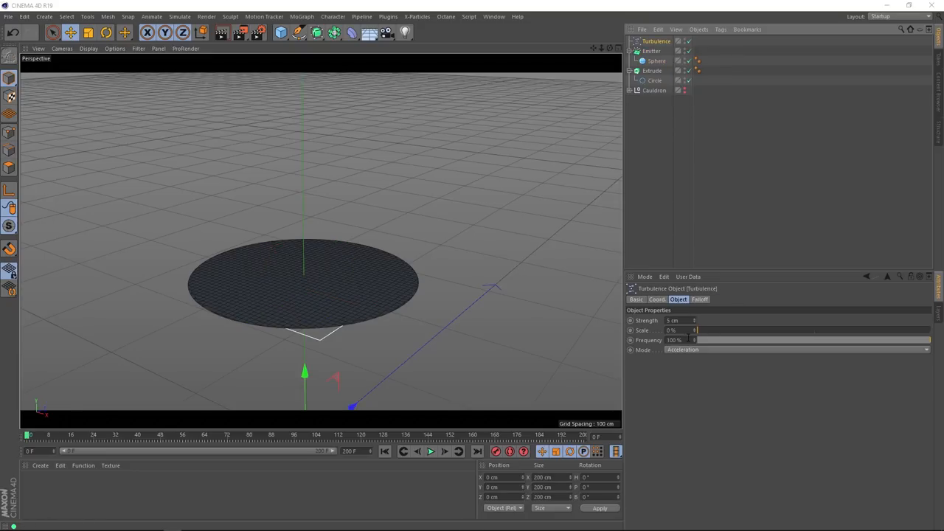
click(675, 339)
text(12)
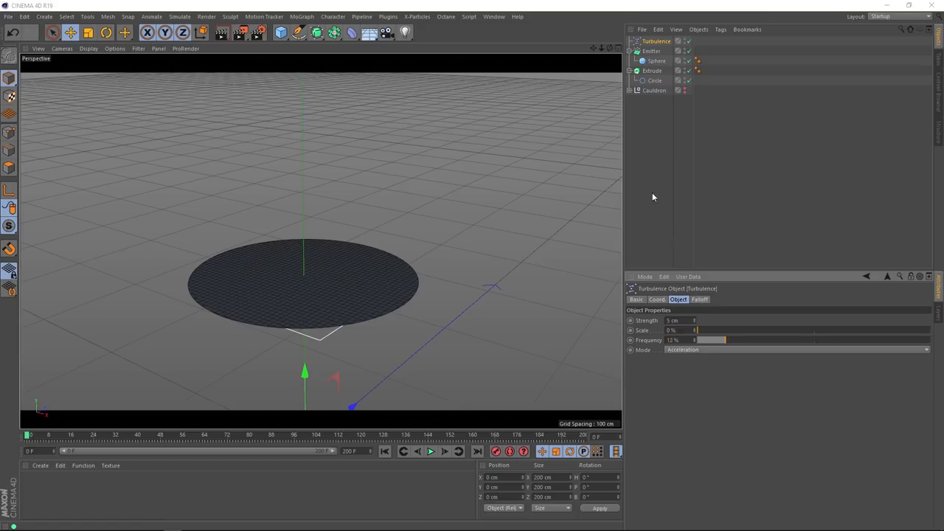
Step: Lower the Emitter's Birthrate and Speed so particles drift up slowly, then preview
click(652, 50)
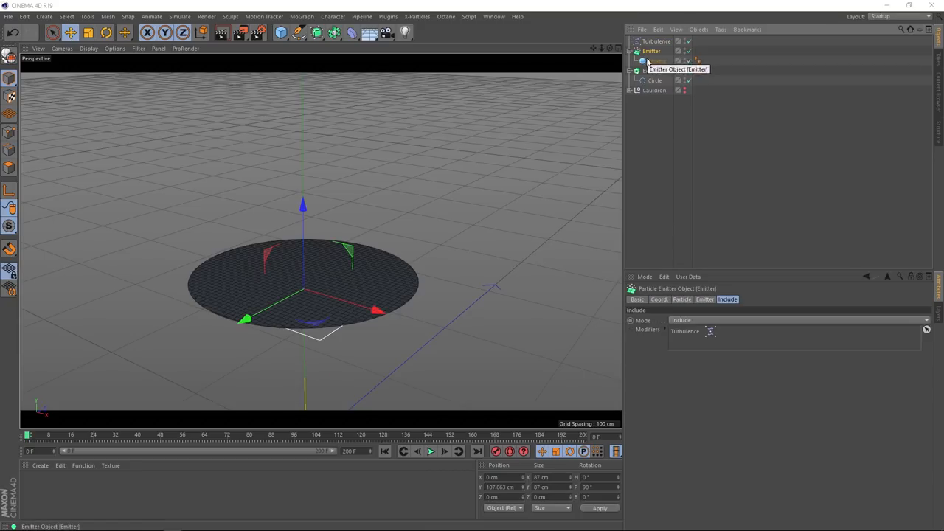
click(681, 297)
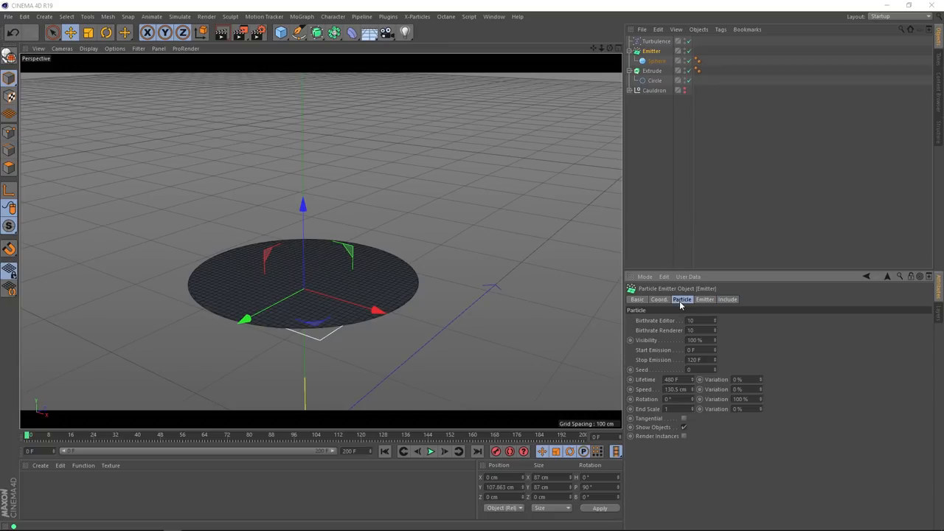
click(692, 320)
text(5)
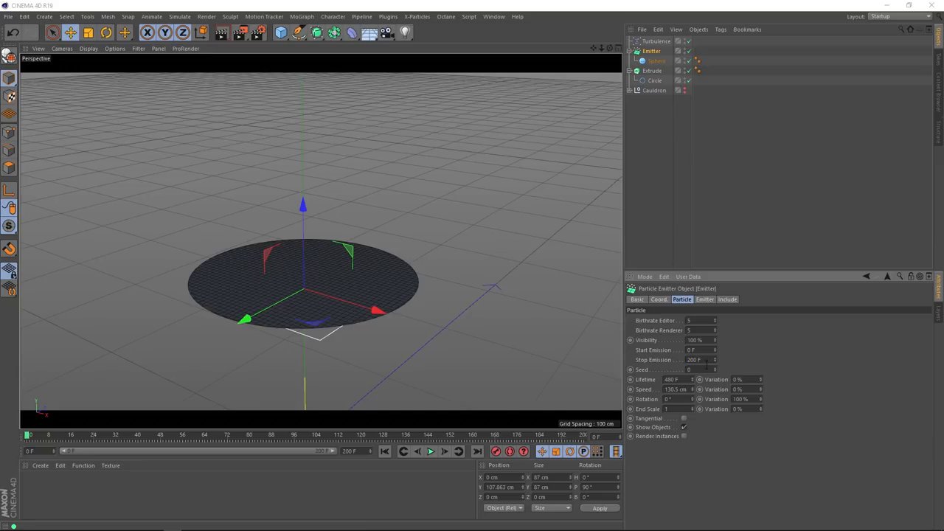
click(675, 389)
text(40)
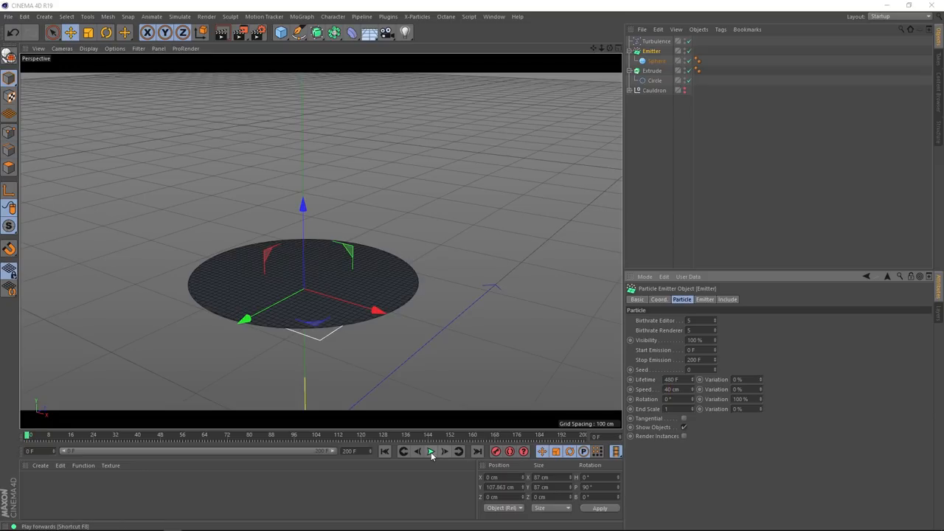
click(431, 451)
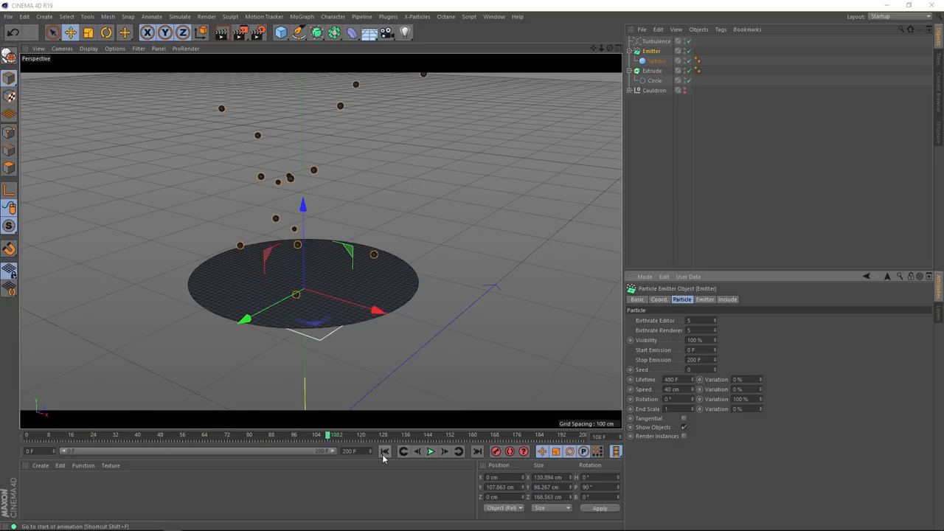
click(383, 452)
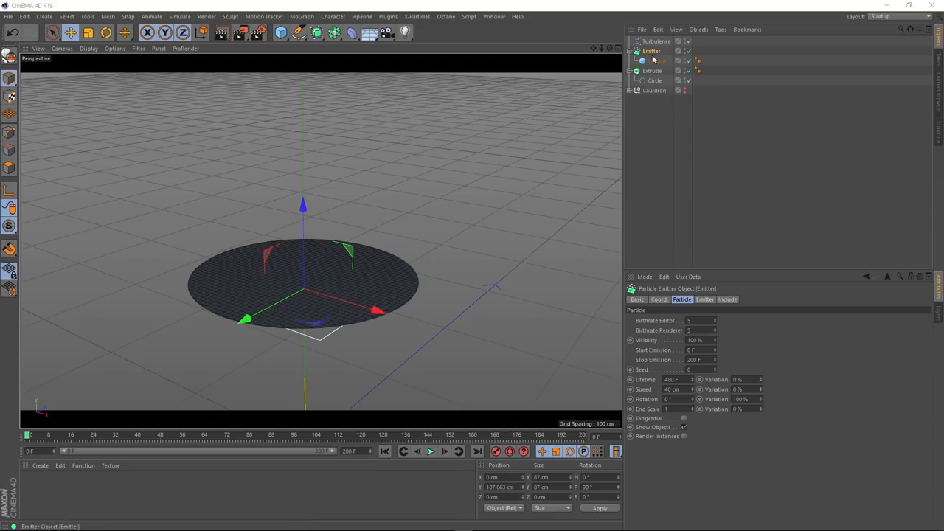
mouse_move(651, 50)
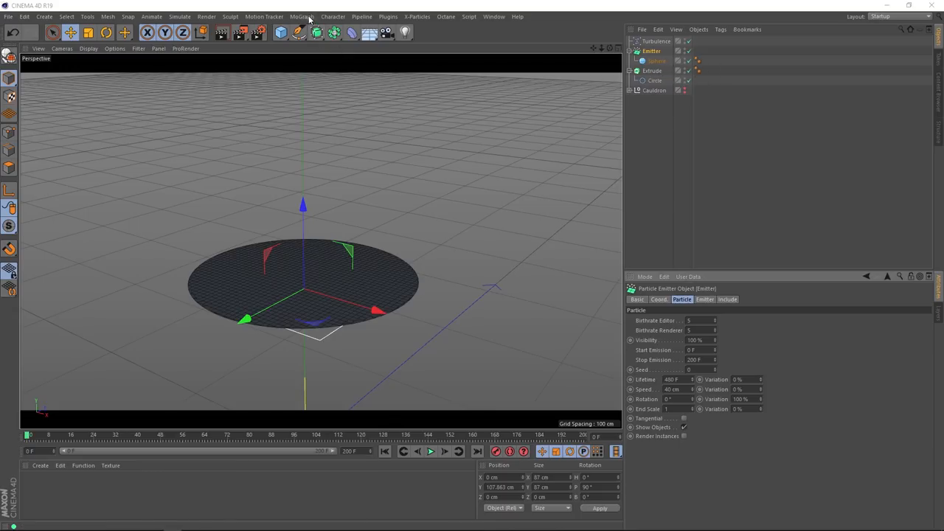
Step: Add a Cloner named 'Bubbles' holding the Sphere, cloning onto the Emitter's particles, and preview
click(301, 16)
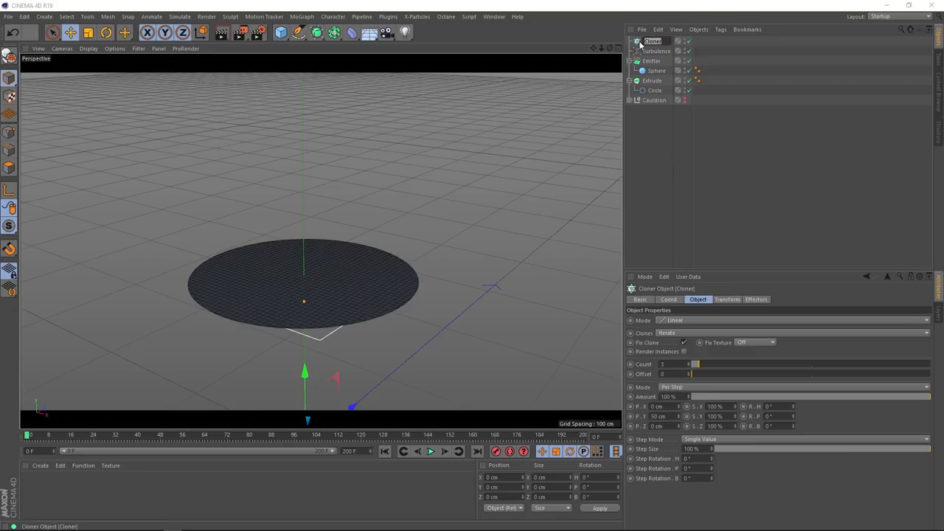
text(Bubbles)
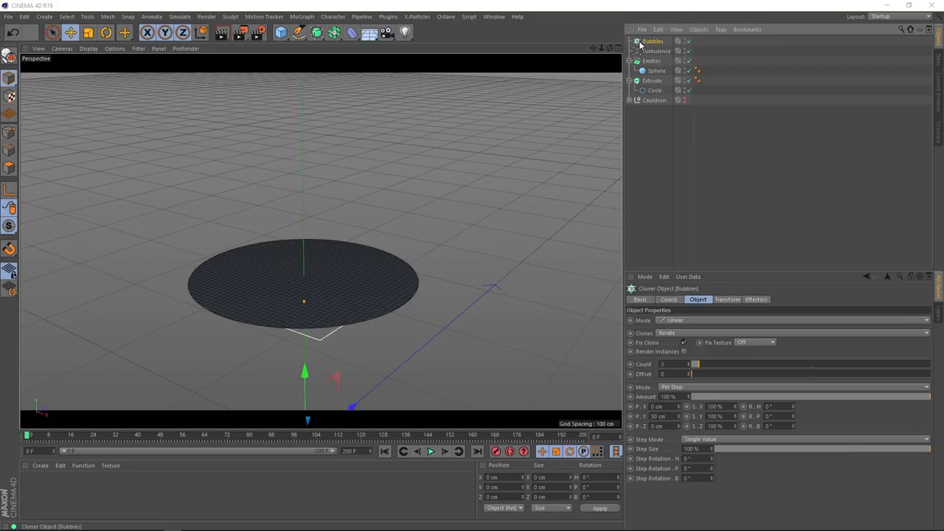
click(656, 70)
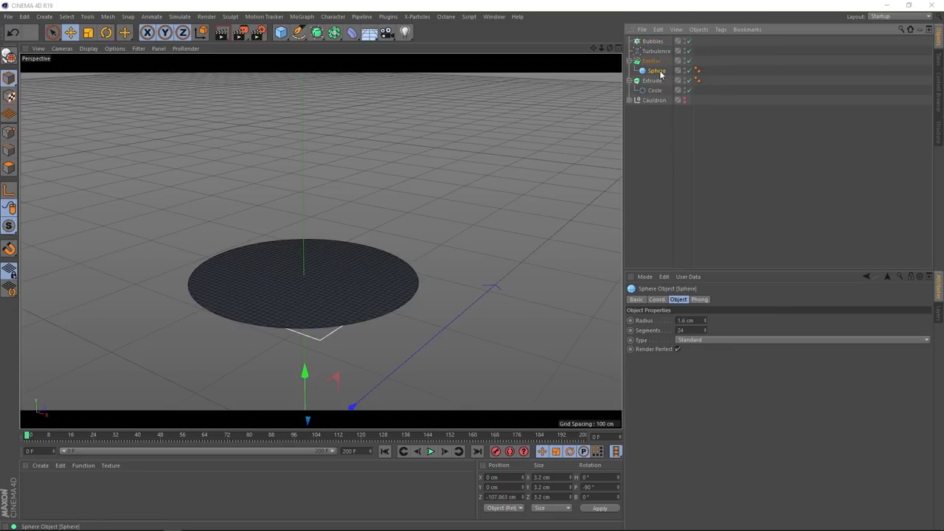
double_click(655, 71)
text(Bubble)
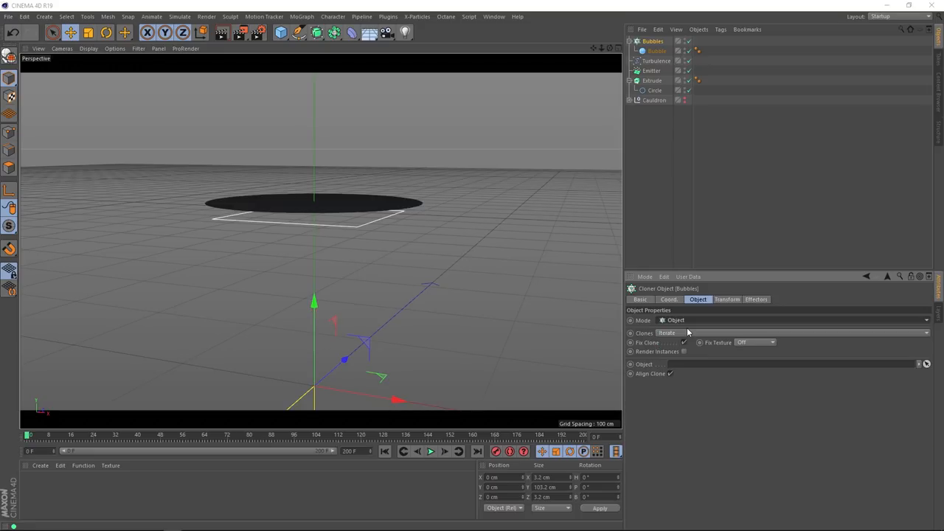
mouse_move(681, 369)
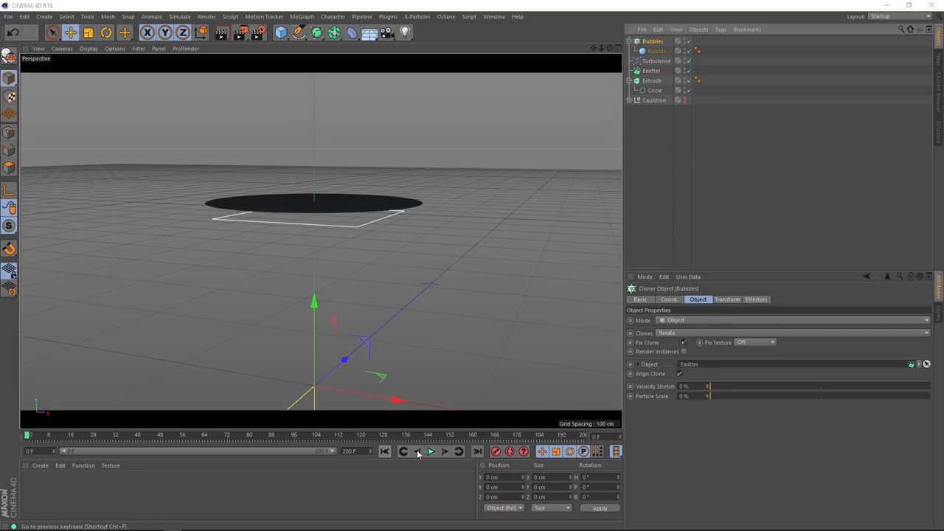
click(430, 451)
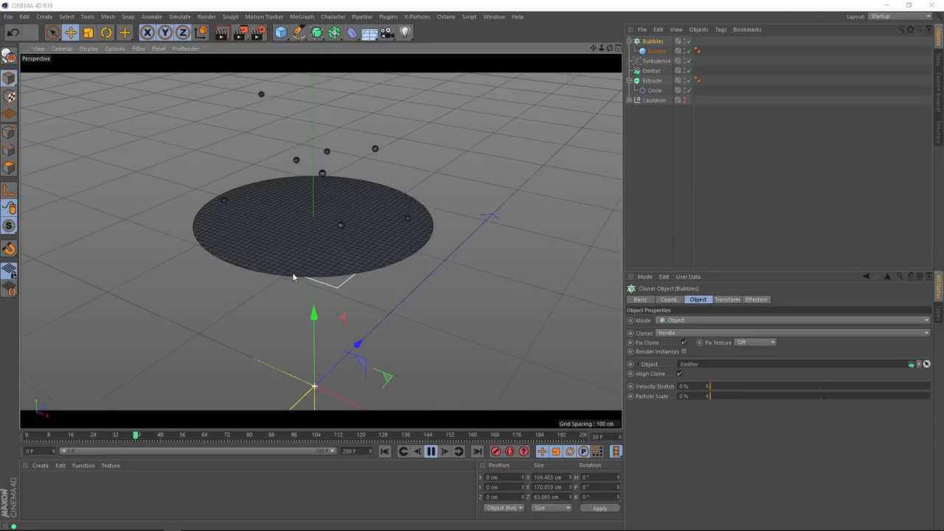
click(430, 451)
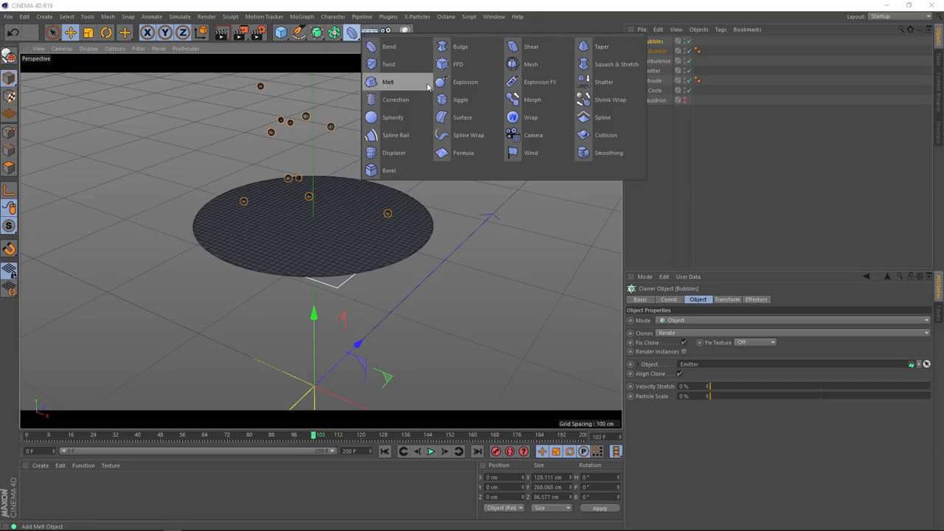
mouse_move(604, 136)
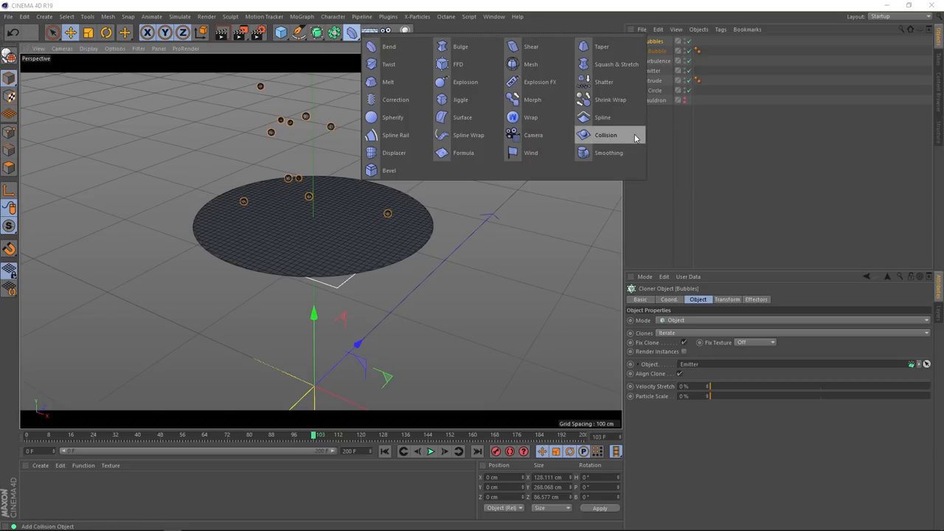
Step: Add a Collision deformer under the extruded disc with the Bubbles cloner as collider, and preview
click(605, 135)
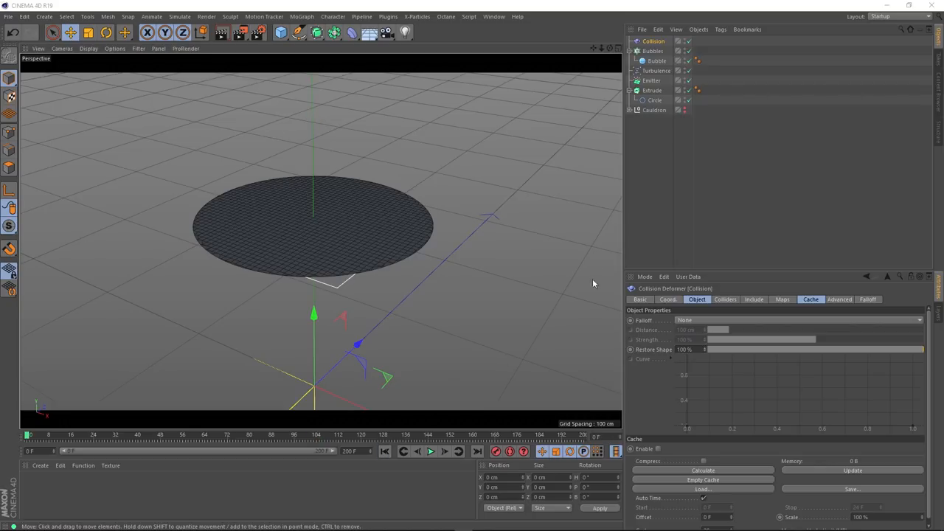
click(652, 41)
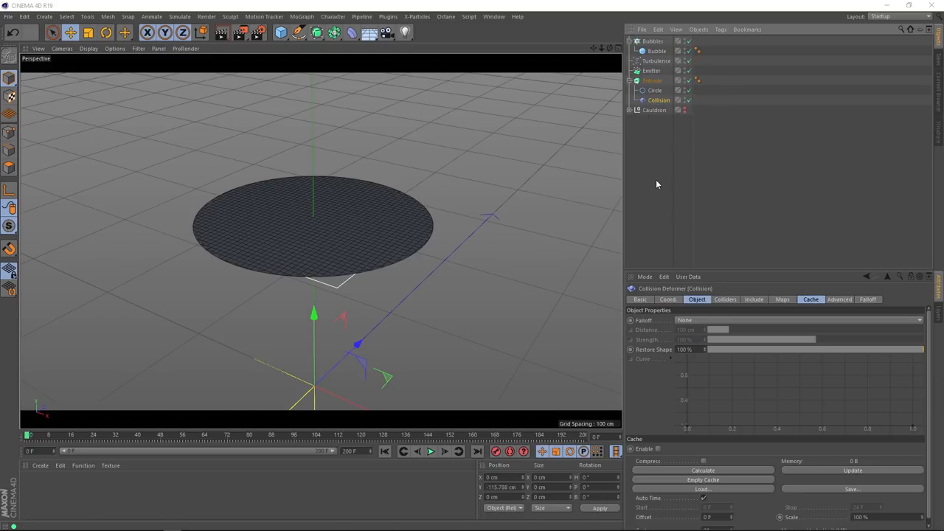
click(725, 300)
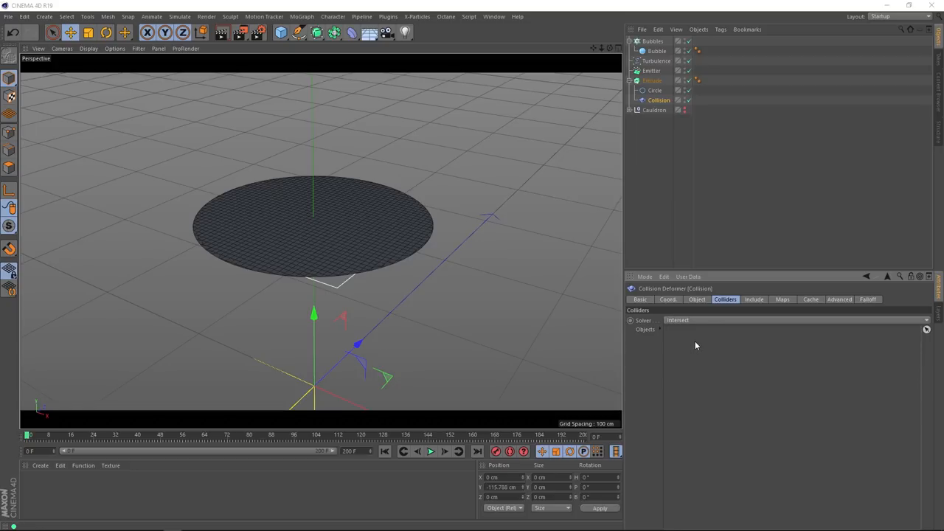
click(651, 41)
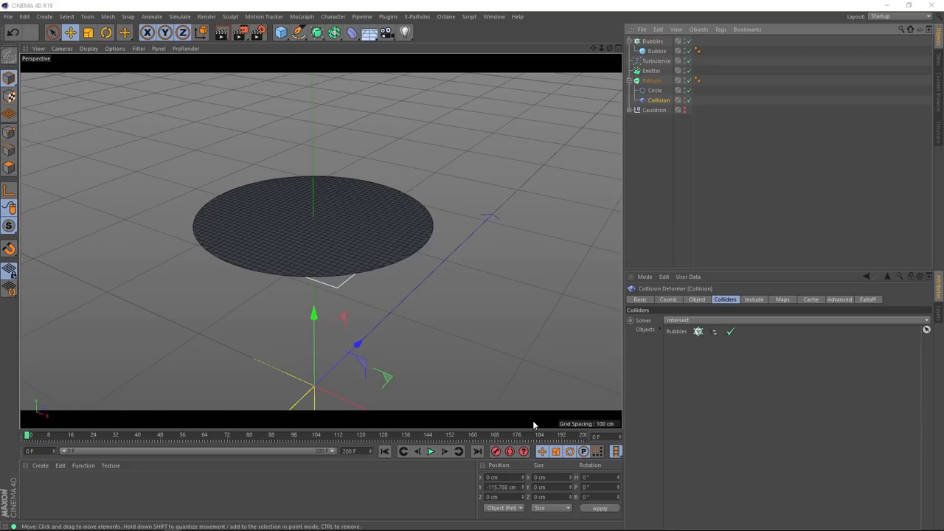
click(431, 452)
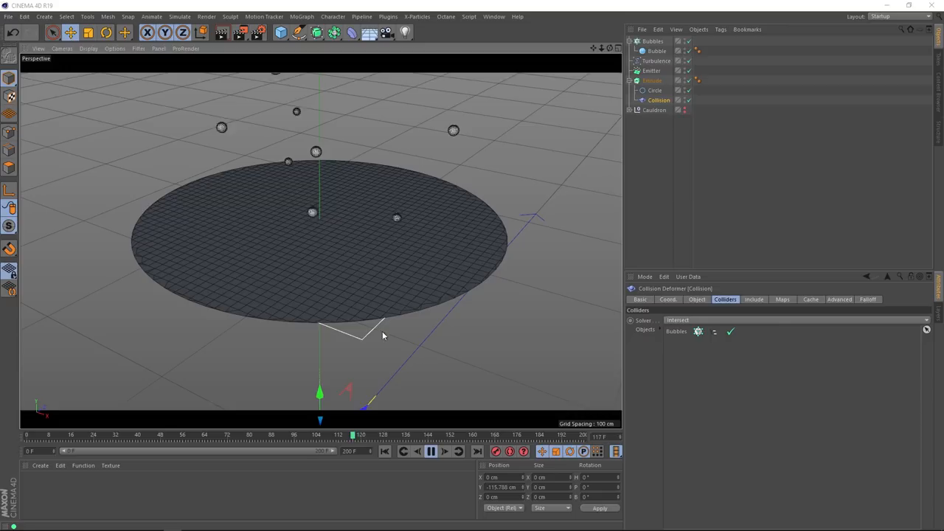
click(430, 451)
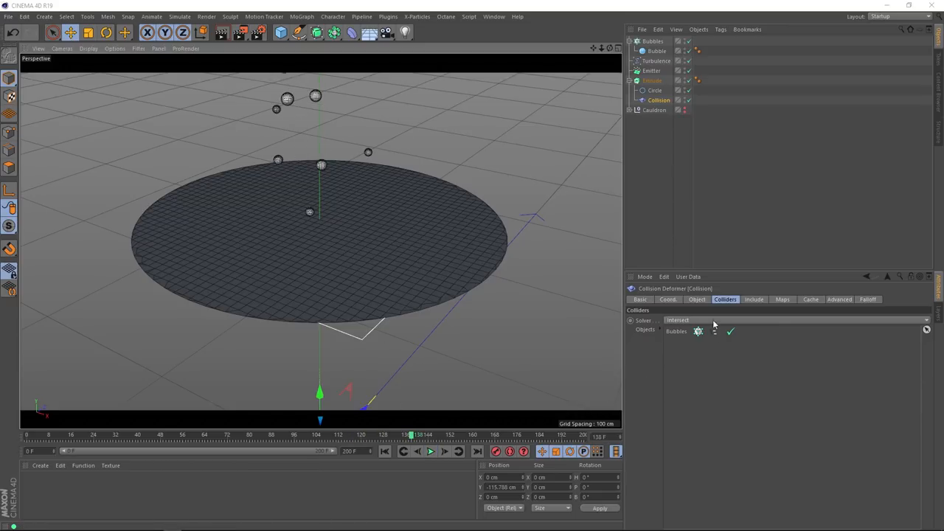
mouse_move(693, 322)
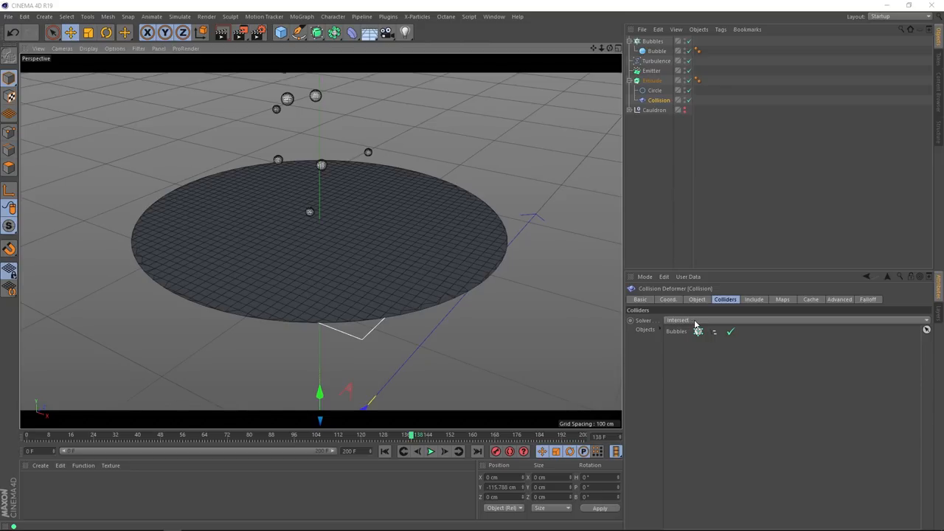
Step: Set the Collision solver to Inside and test the playback
click(796, 320)
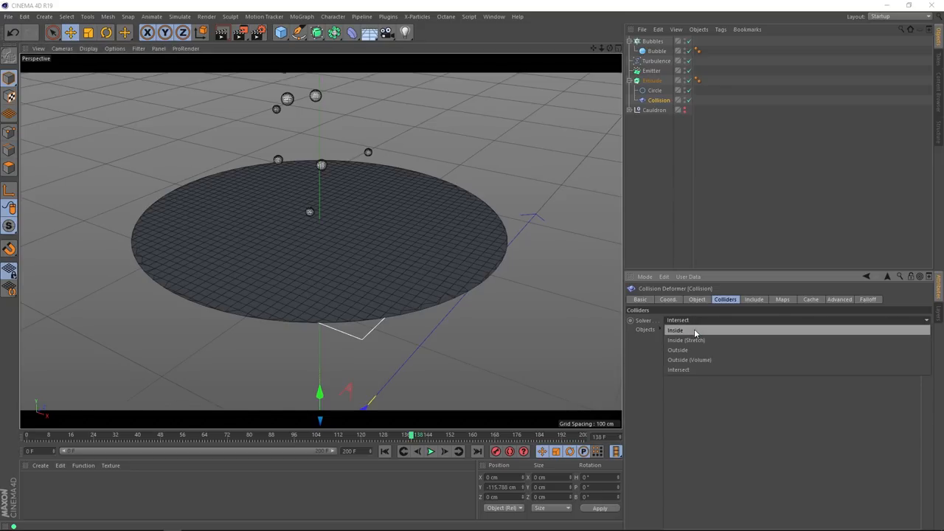
click(675, 331)
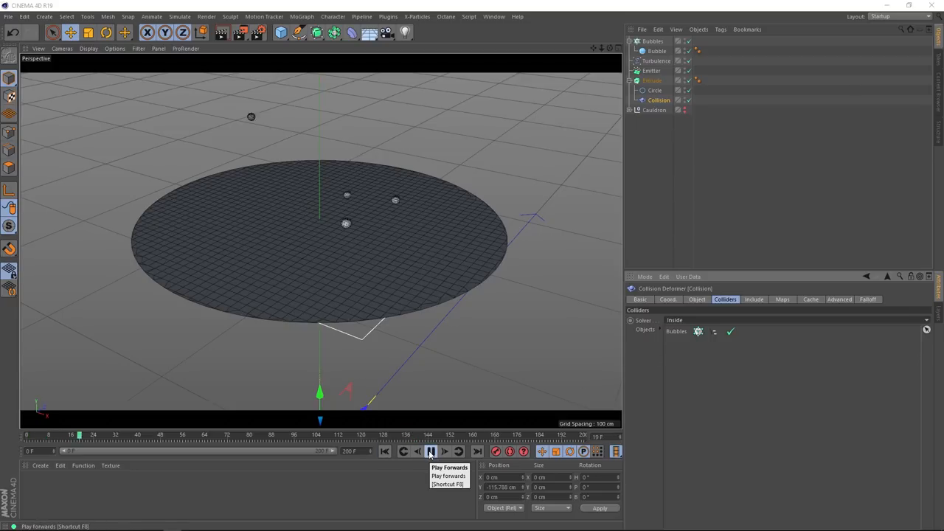
click(430, 452)
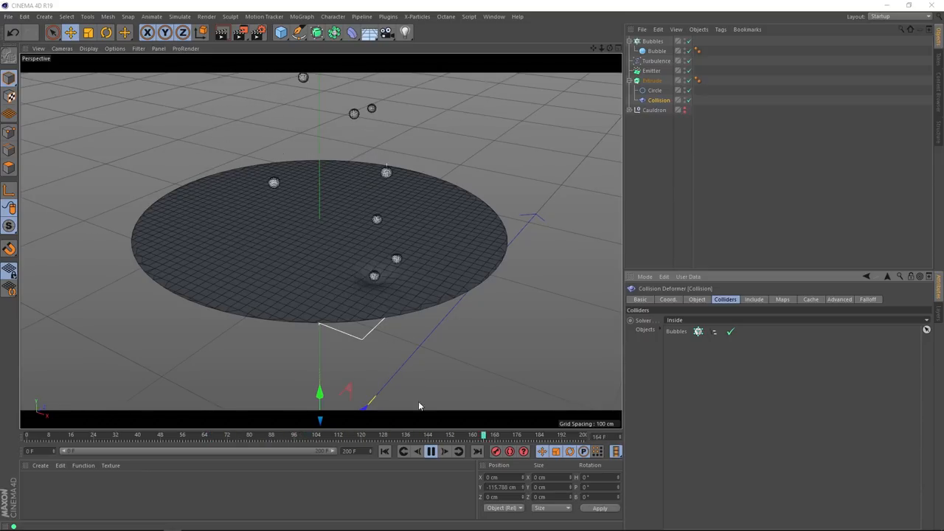
click(383, 451)
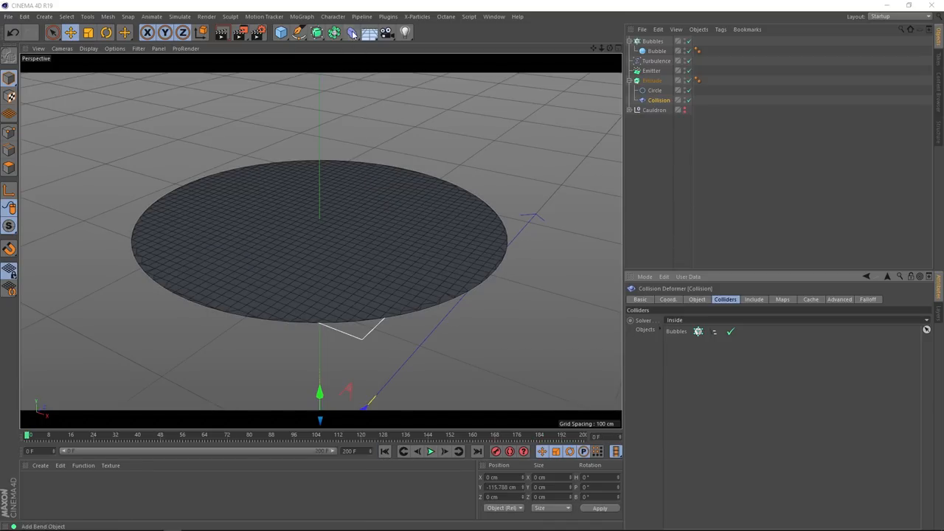
Step: Add a Jiggle deformer under the Extrude and play to see the wobble
click(351, 33)
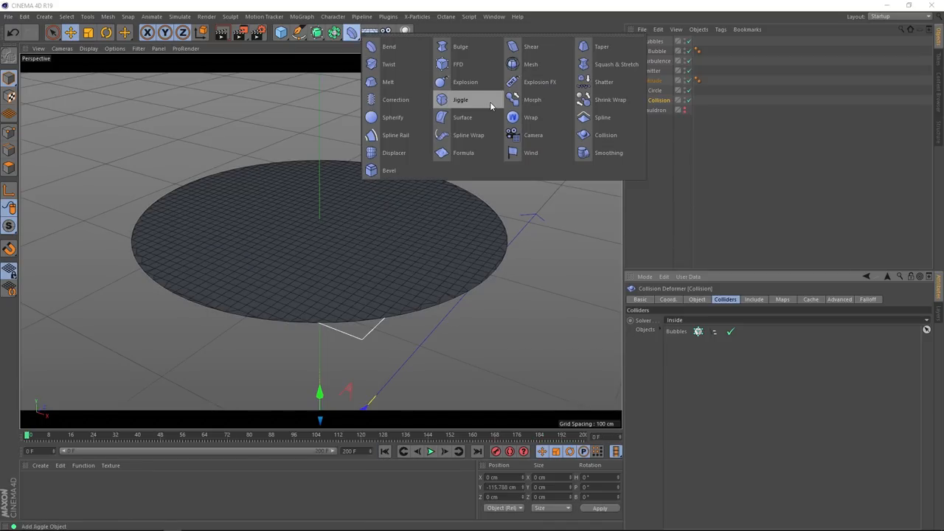
click(460, 100)
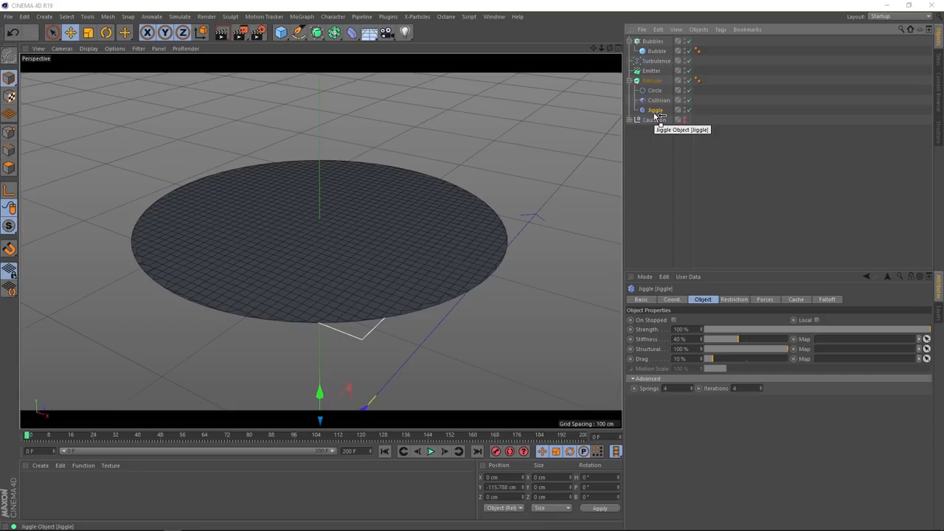
click(430, 452)
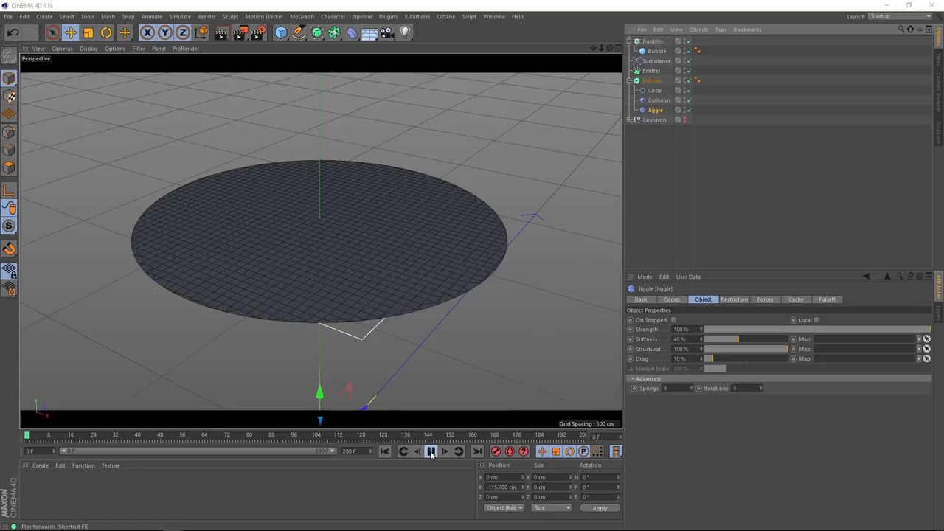
click(430, 451)
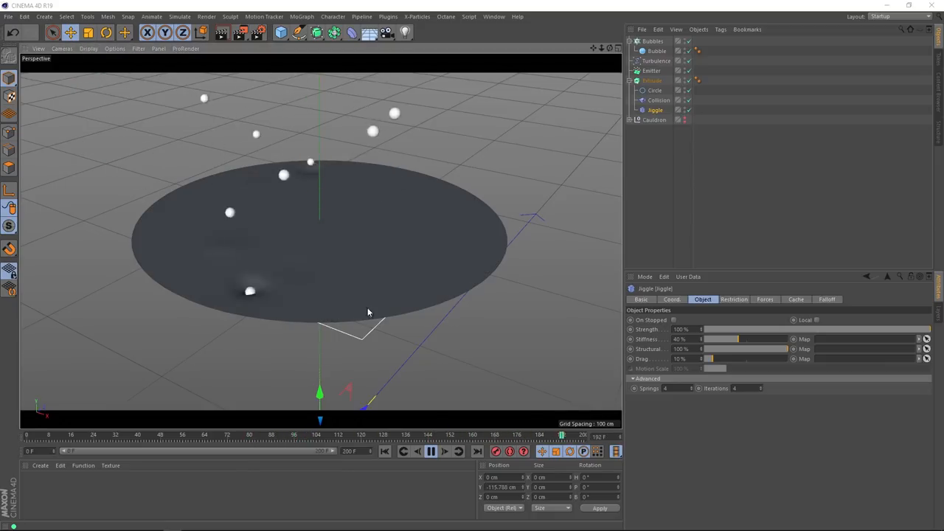
click(430, 451)
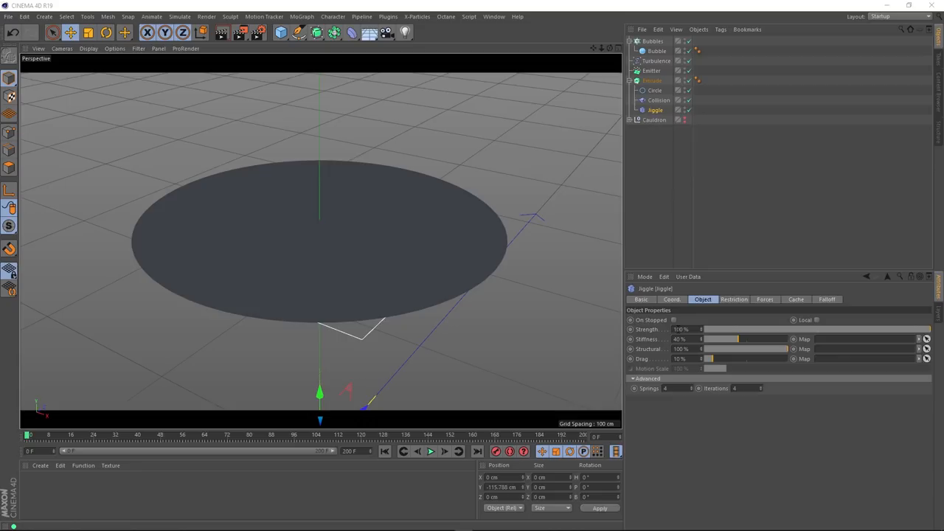
Step: Raise Jiggle Strength to 200%, replay, and reduce its Drag amount
click(430, 452)
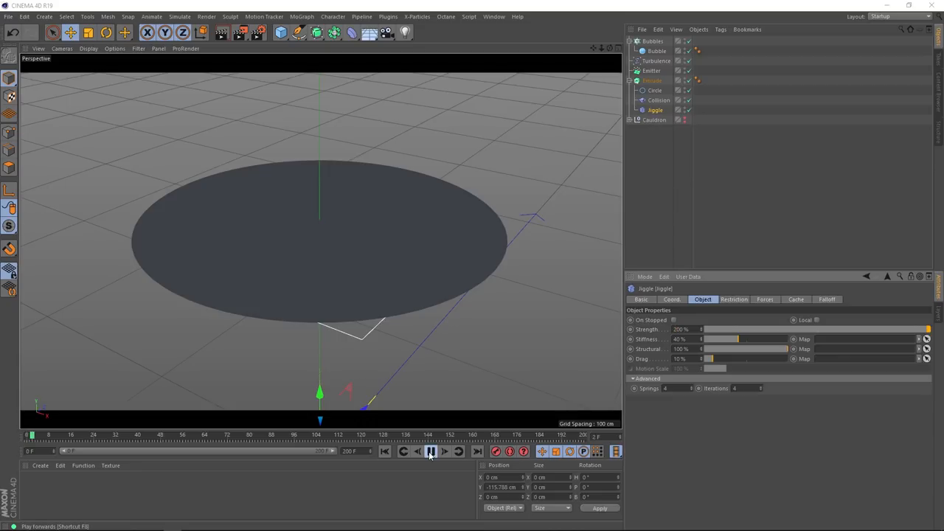
click(431, 451)
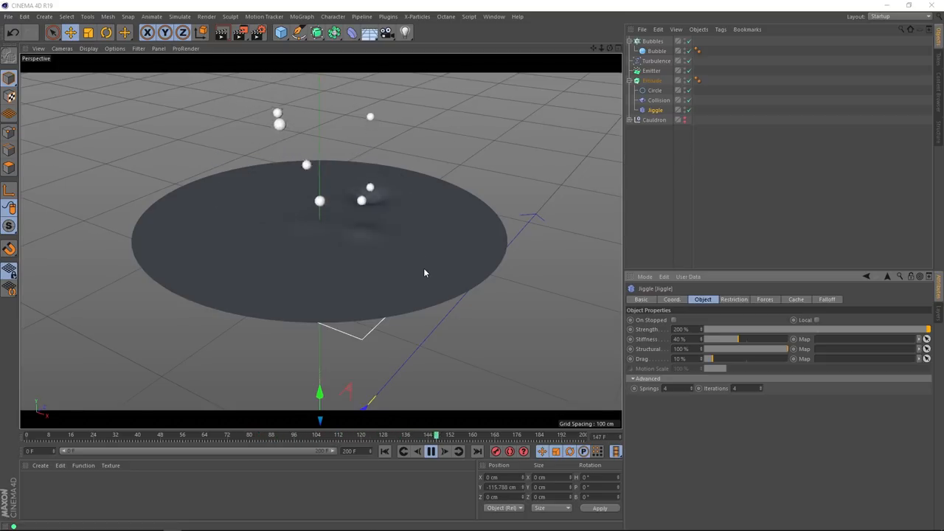
drag(722, 338, 749, 338)
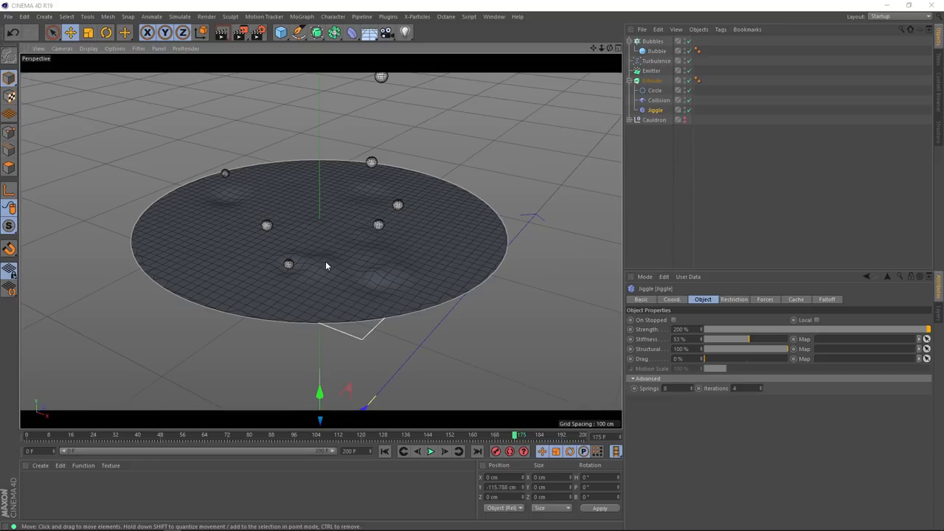
Step: Nest the extruded liquid disc under a new Subdivision Surface and replay the bubble animation
click(655, 90)
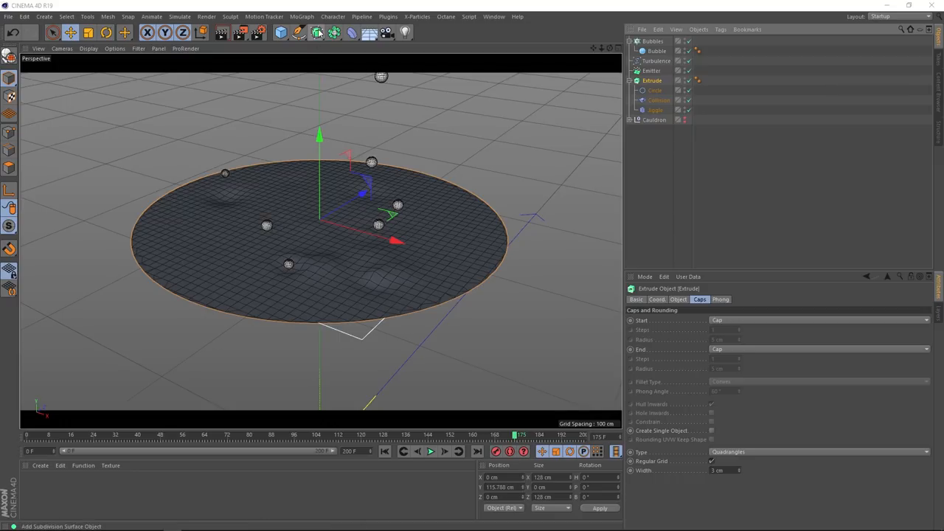
click(336, 33)
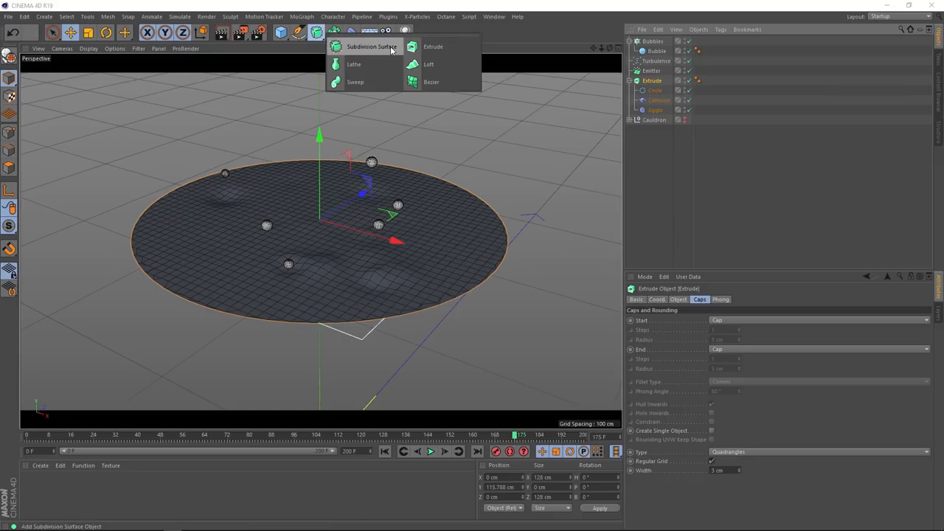
click(372, 46)
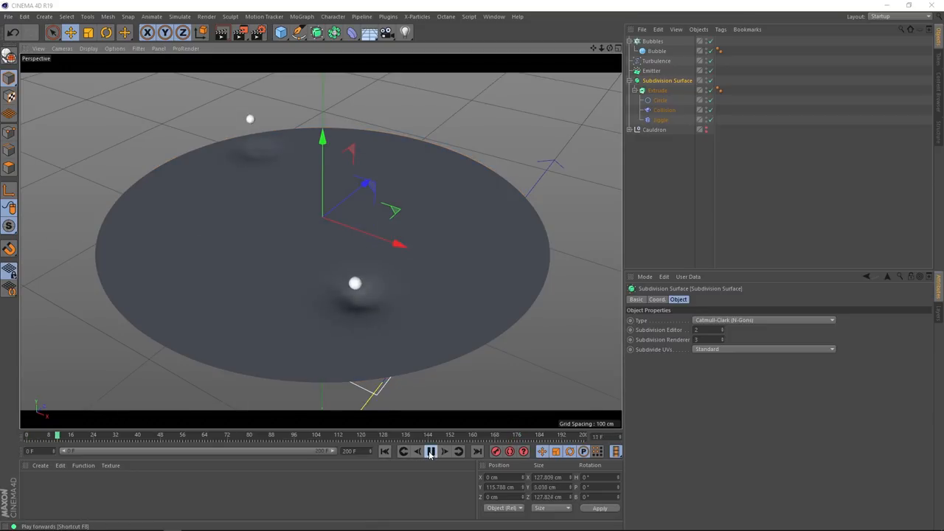
click(430, 451)
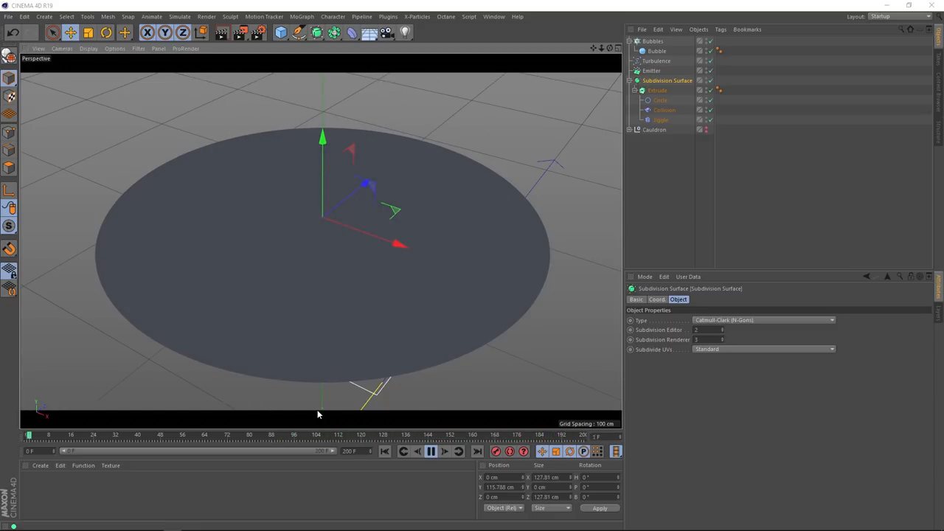
click(431, 451)
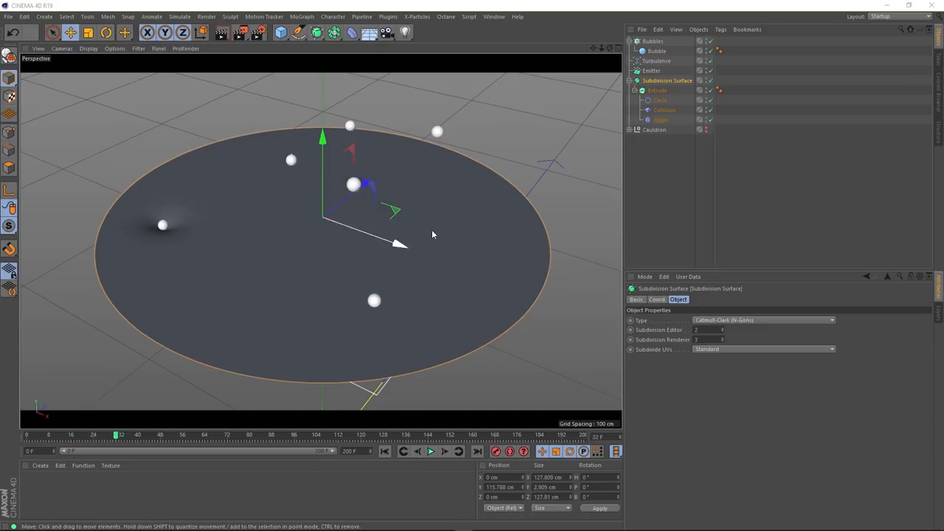
Step: Review the Collision deformer settings and replay to watch the smoothed surface bulge under bubbles
click(664, 109)
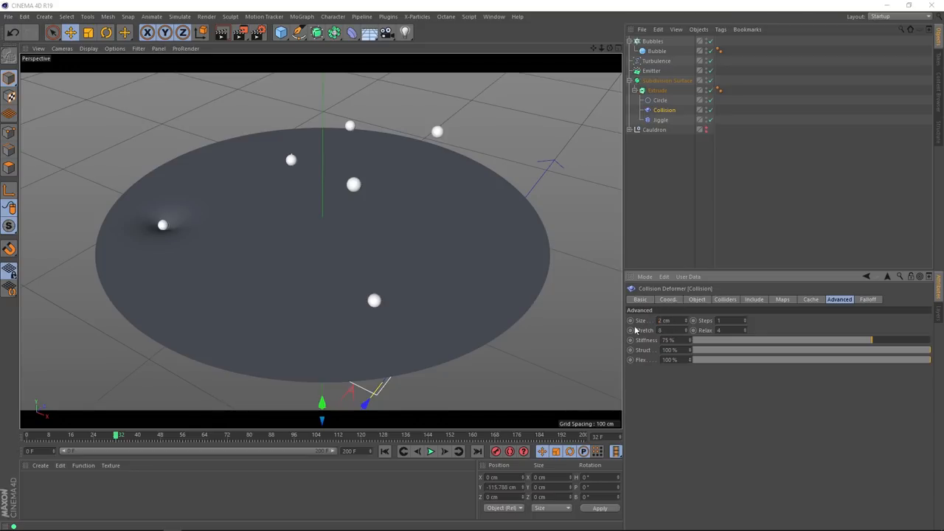
click(430, 451)
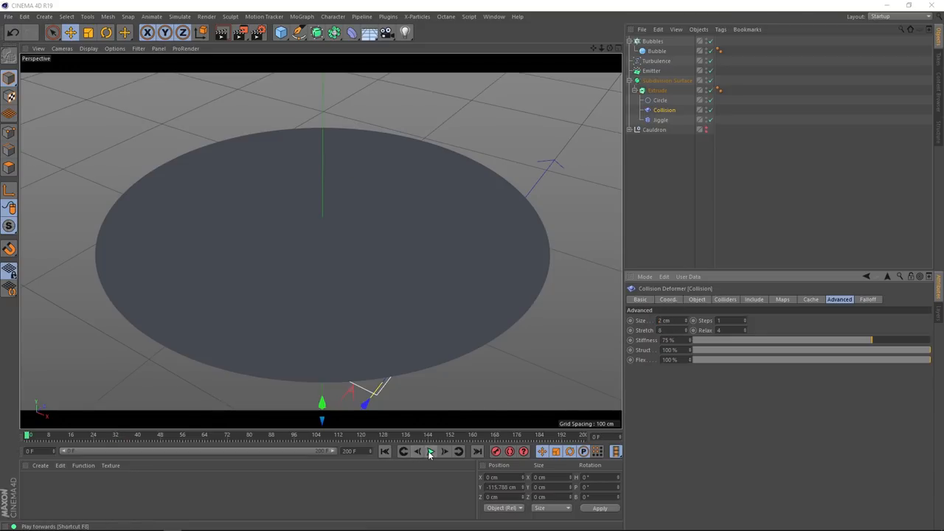
click(430, 452)
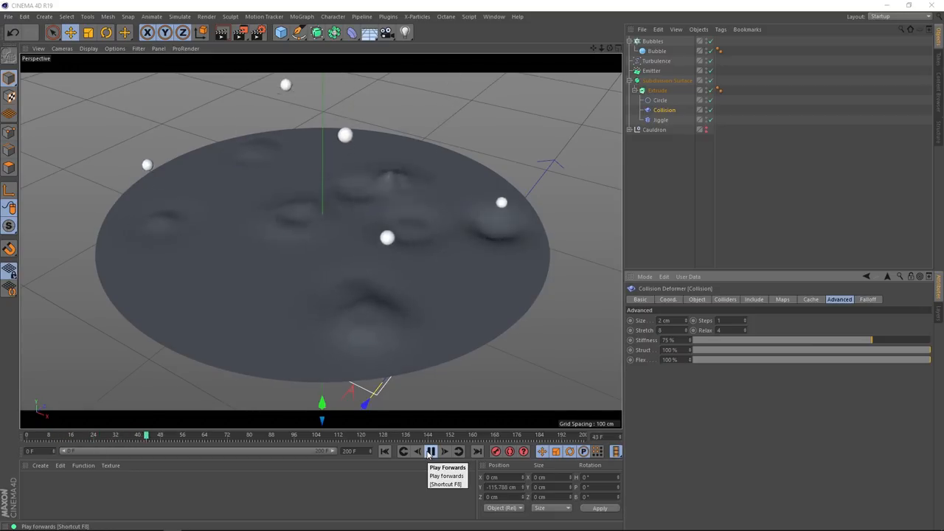
click(431, 451)
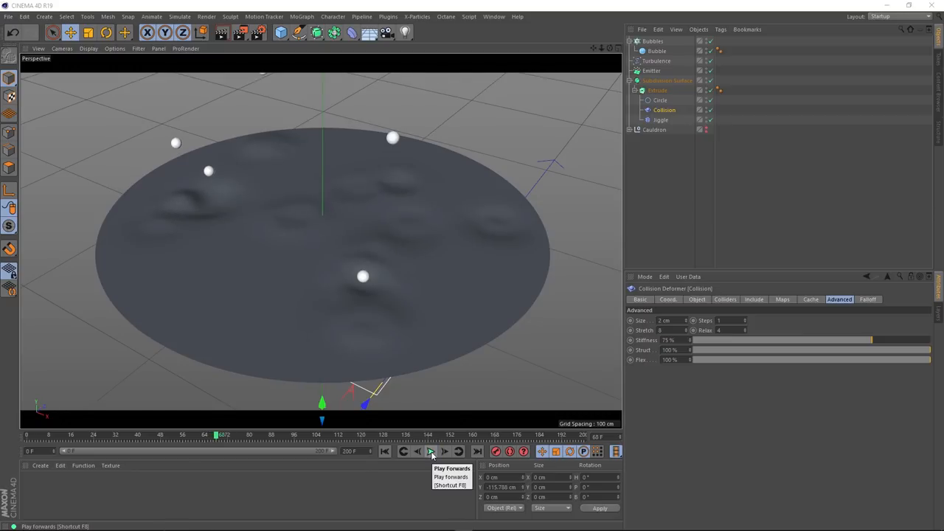
Step: Duplicate the Bubbles cloner and Emitter, then enlarge the copied Sphere's radius
click(430, 451)
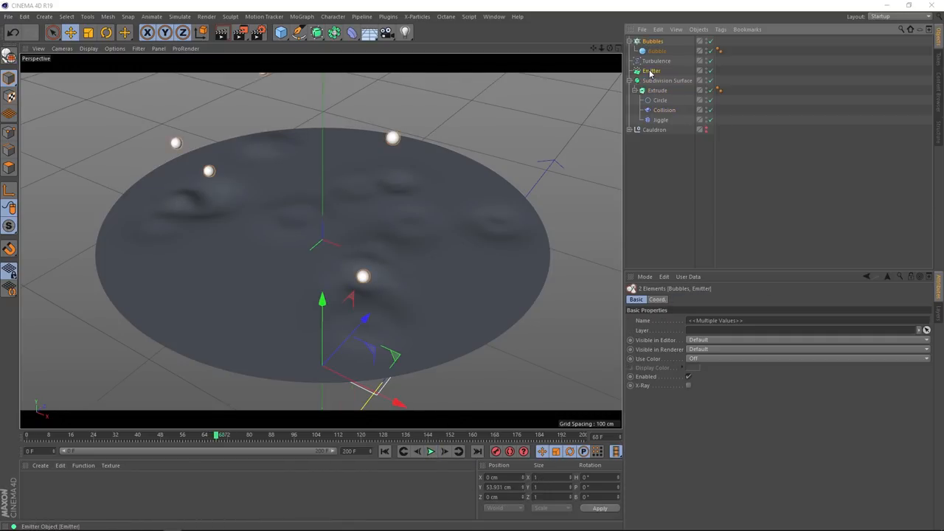
click(652, 42)
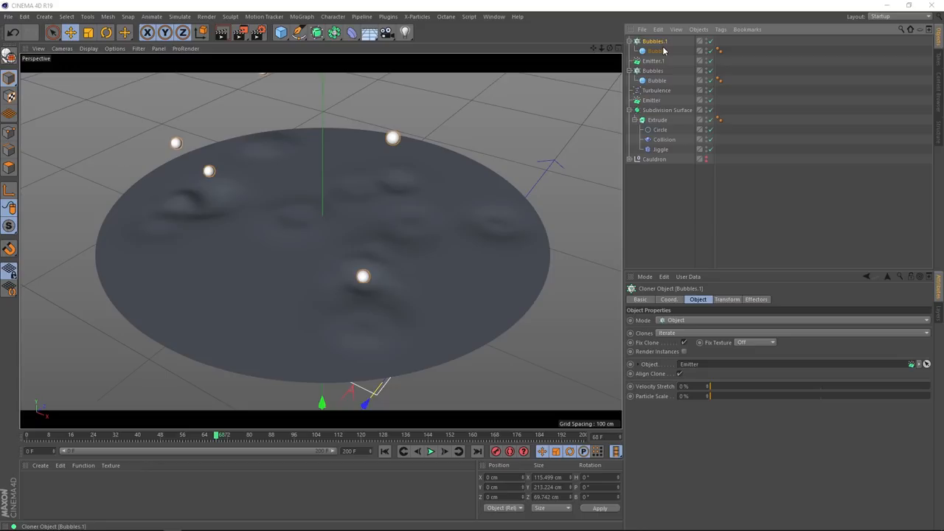
click(657, 50)
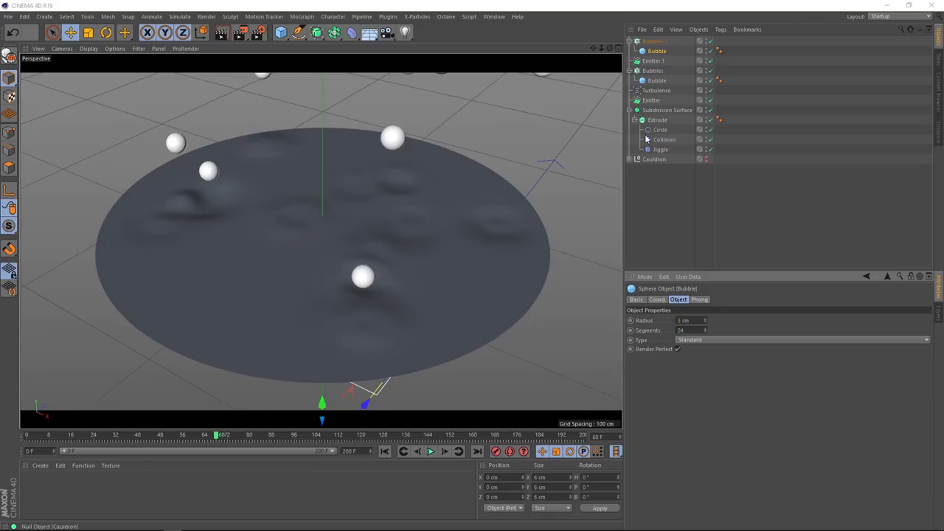
click(655, 41)
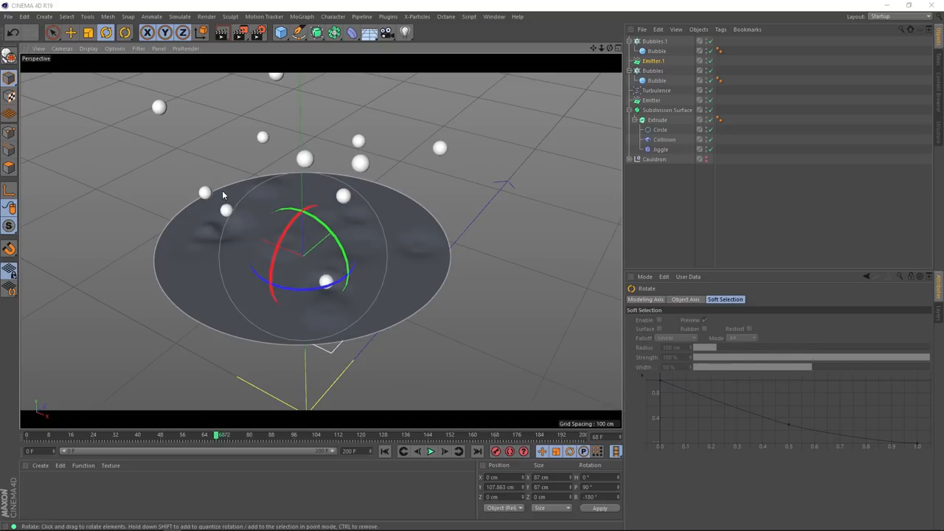
Step: Add the copied cloner to the Collision deformer's colliders and name it Bubbles Large
click(664, 139)
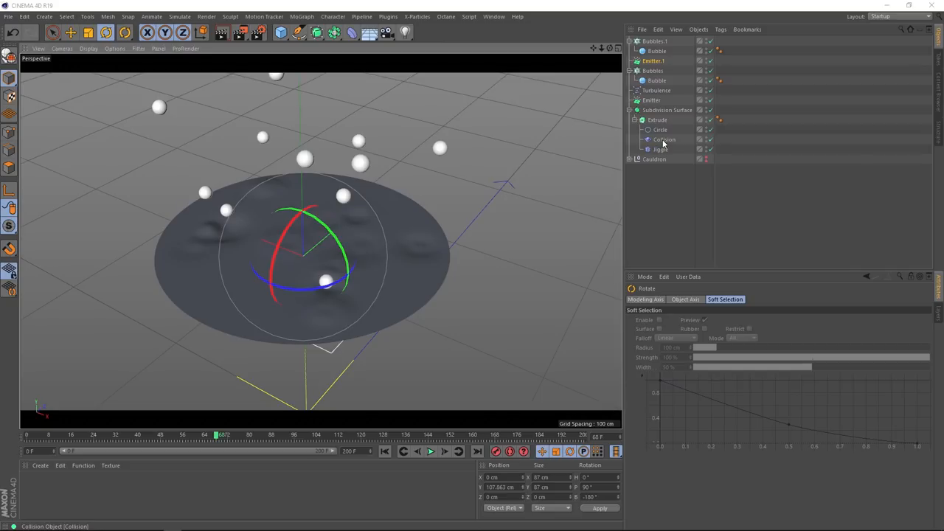
click(664, 139)
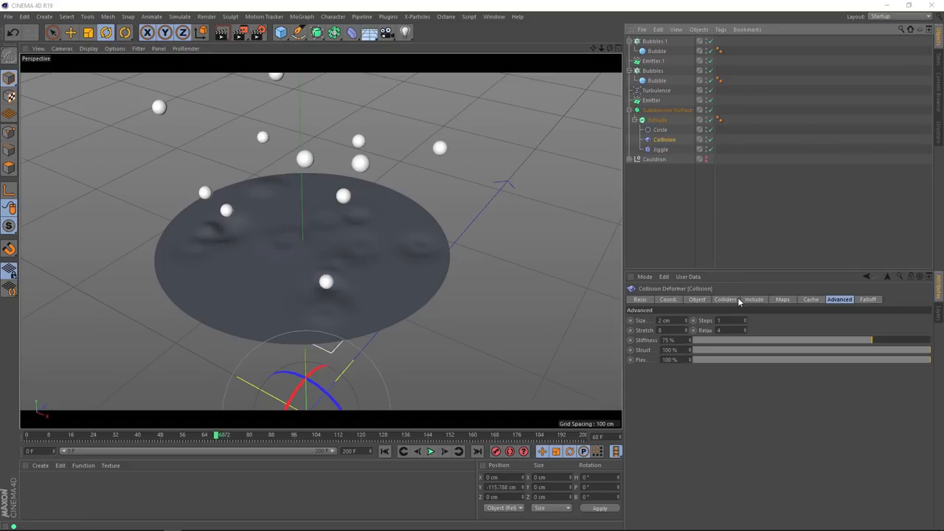
click(725, 298)
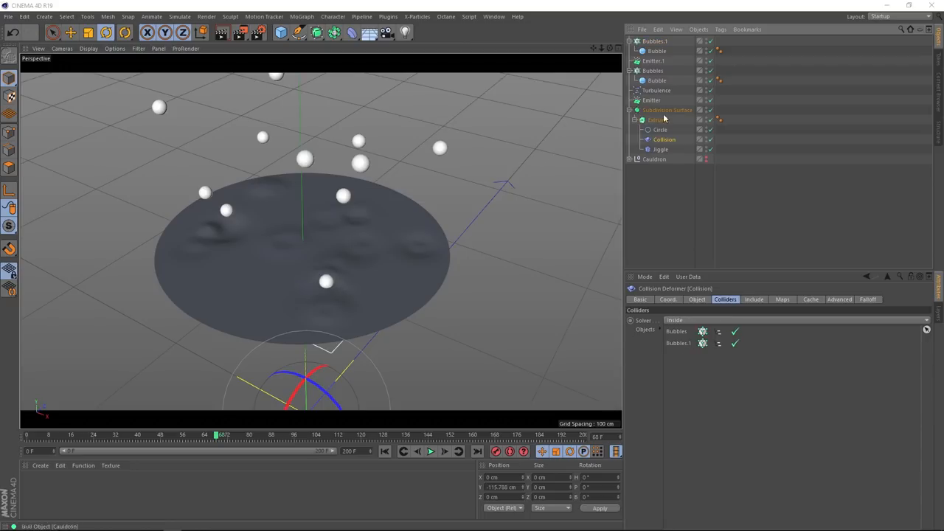
click(655, 41)
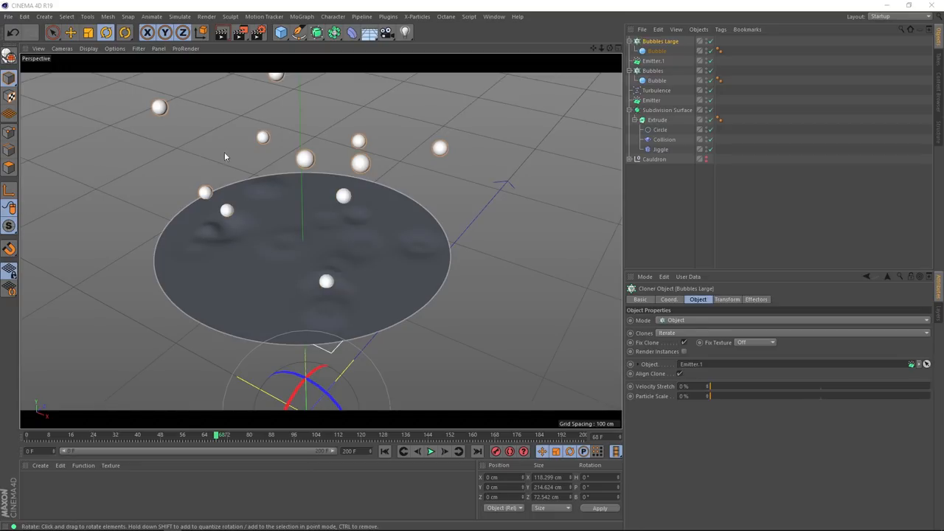
mouse_move(224, 292)
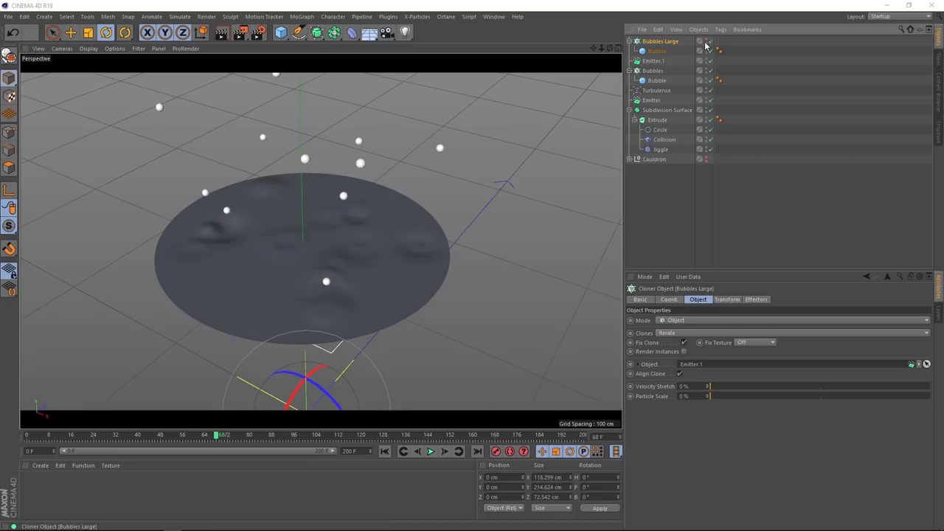
Step: Replay from the first frame to see both bubble sets denting the liquid surface
click(384, 451)
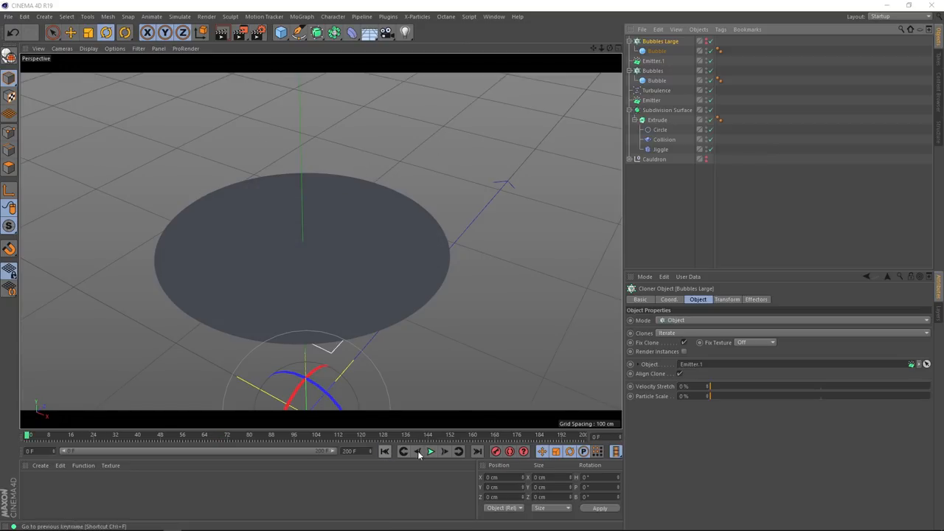
click(431, 452)
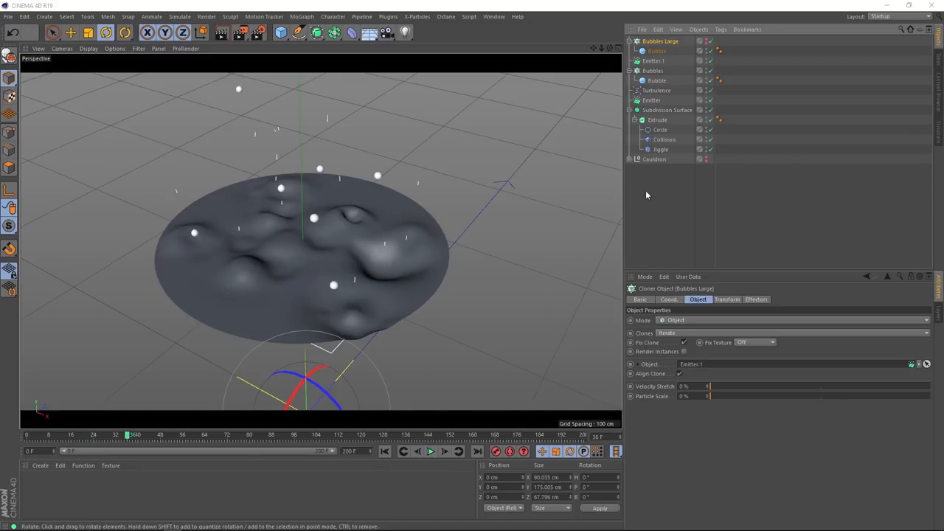
Step: Preview the surface with only Bubbles Large colliding, then with only the small Bubbles colliding
click(663, 138)
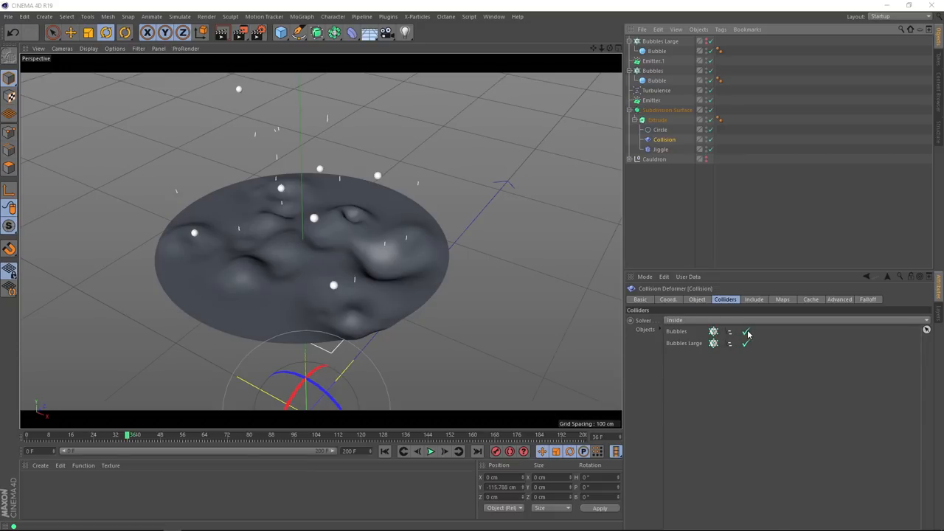
click(744, 330)
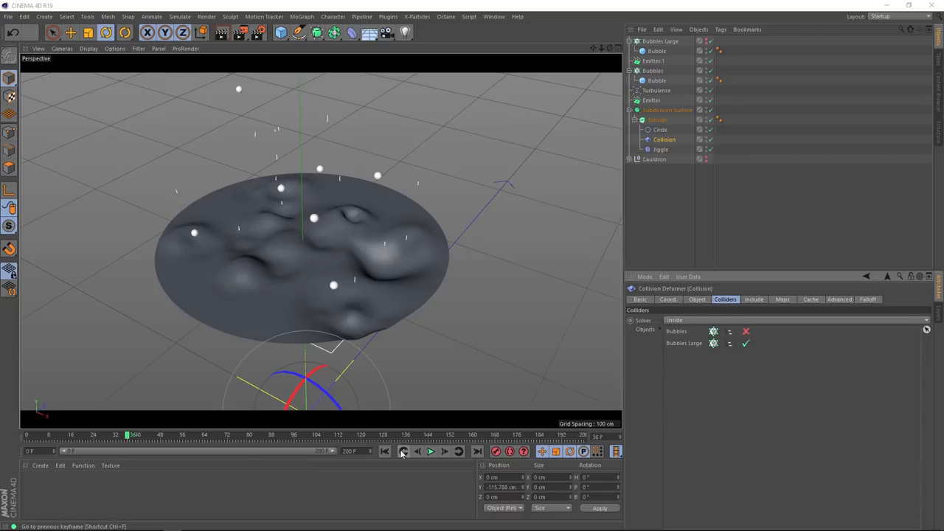
click(431, 451)
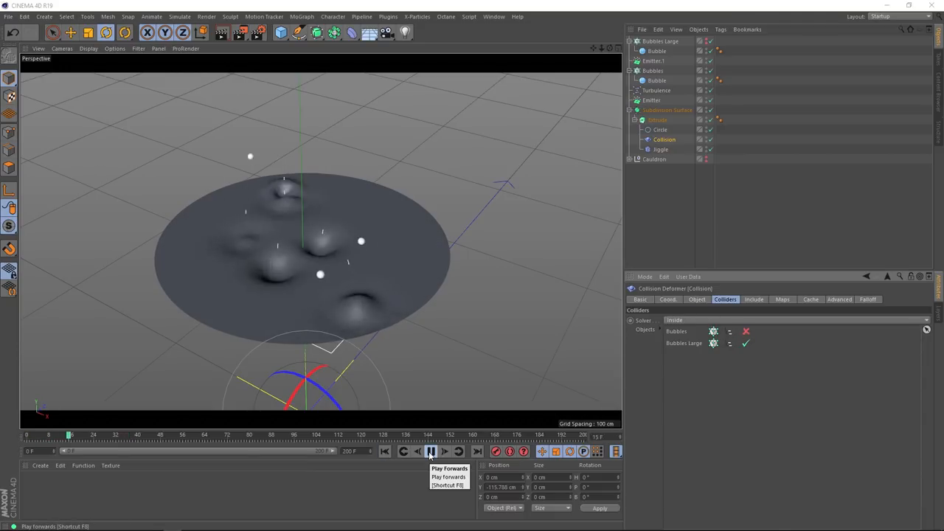
click(431, 452)
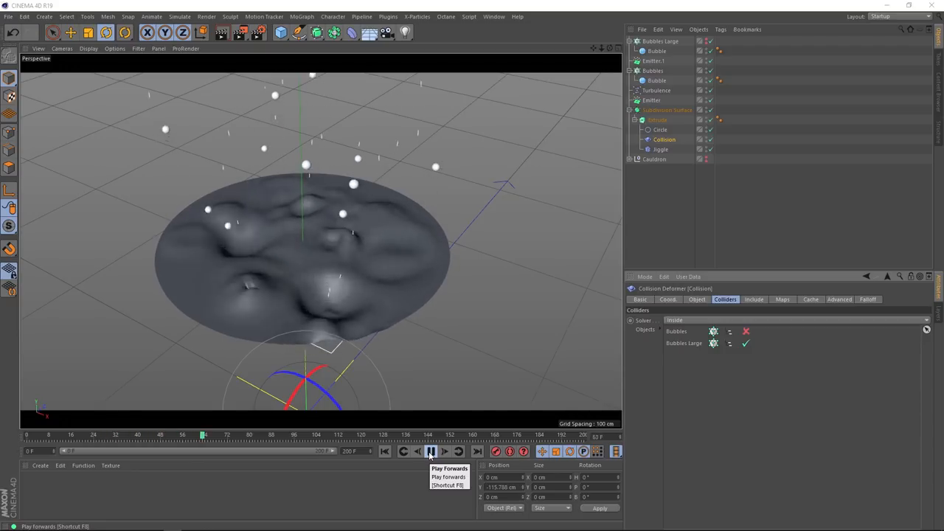
click(430, 451)
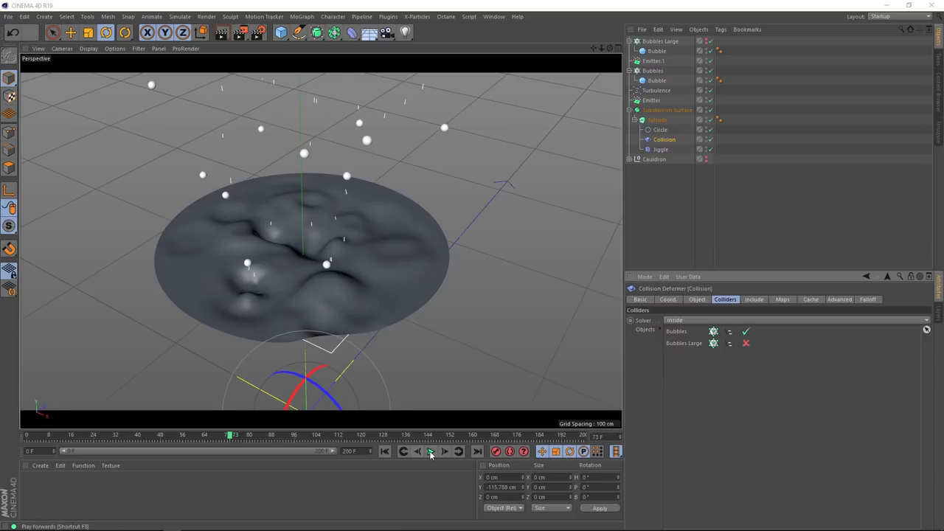
click(431, 451)
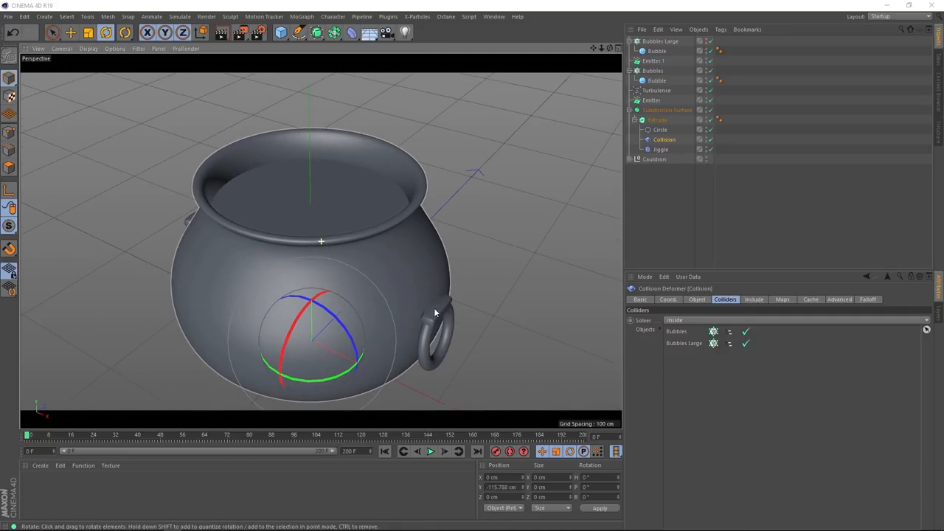
Step: Preview the brew bubbling inside the visible cauldron with both colliders active, then rewind
click(431, 451)
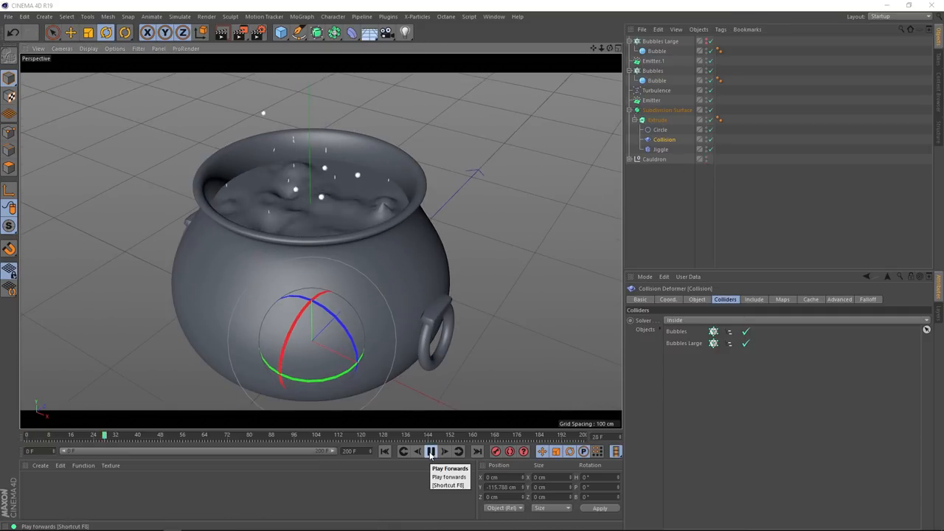
click(431, 451)
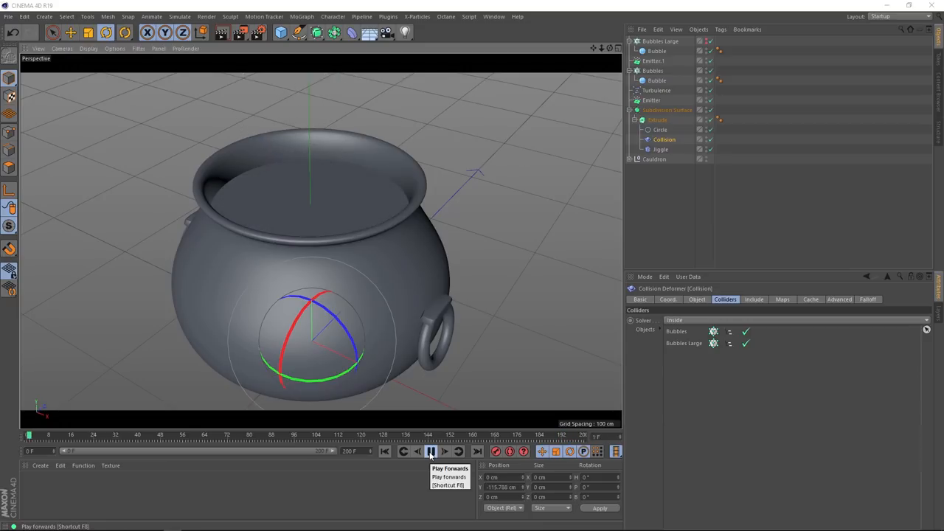
click(430, 452)
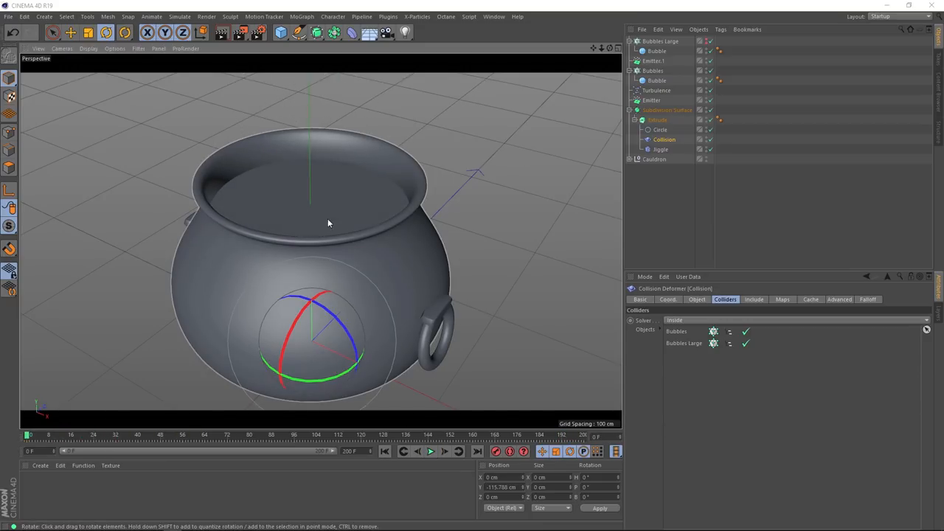
click(664, 139)
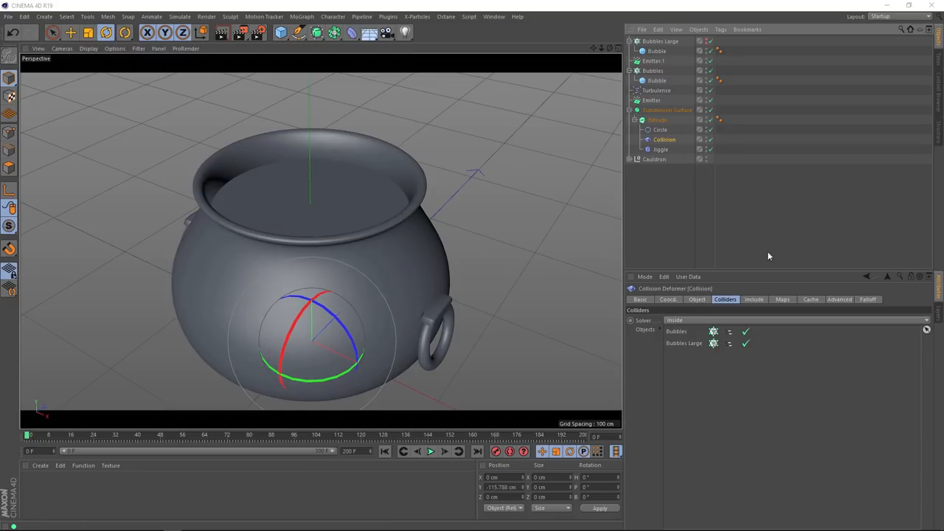
Step: Calculate the cache for the Collision deformer and then for the Jiggle deformer
click(811, 298)
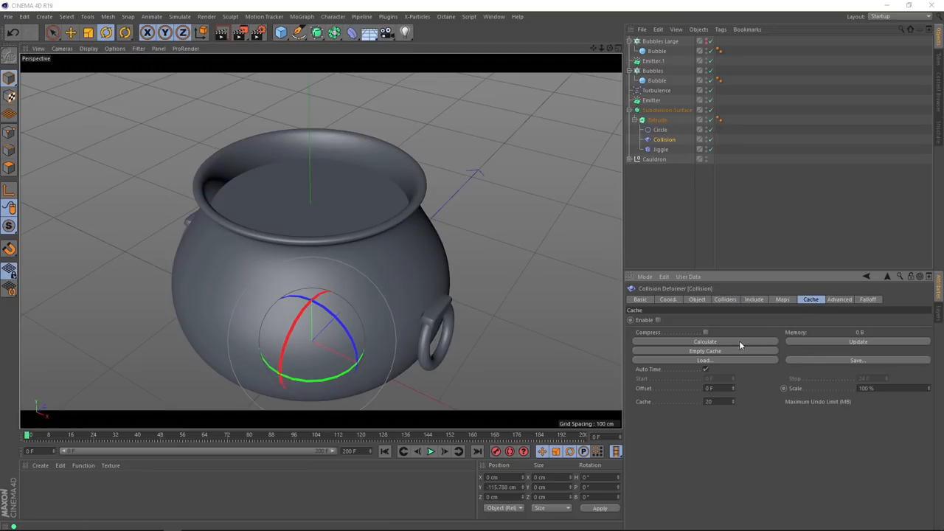
click(705, 342)
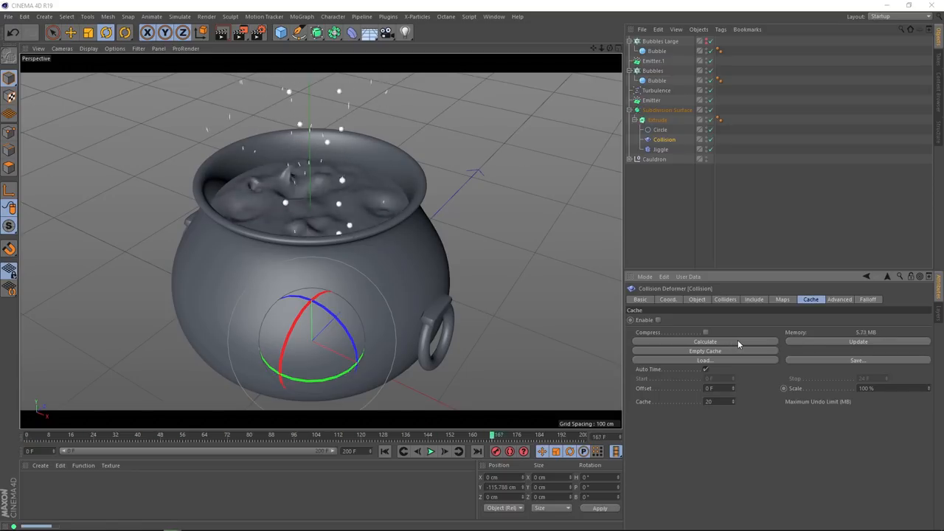
click(657, 318)
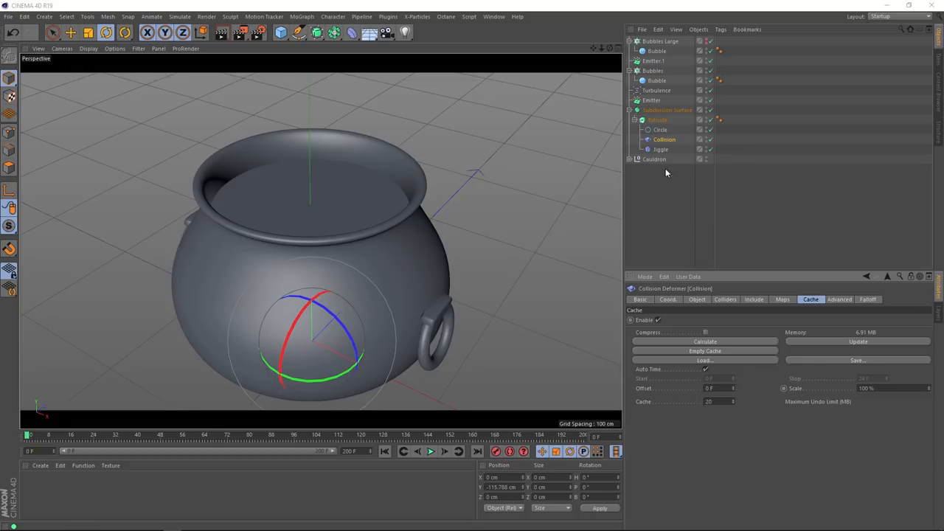
click(660, 149)
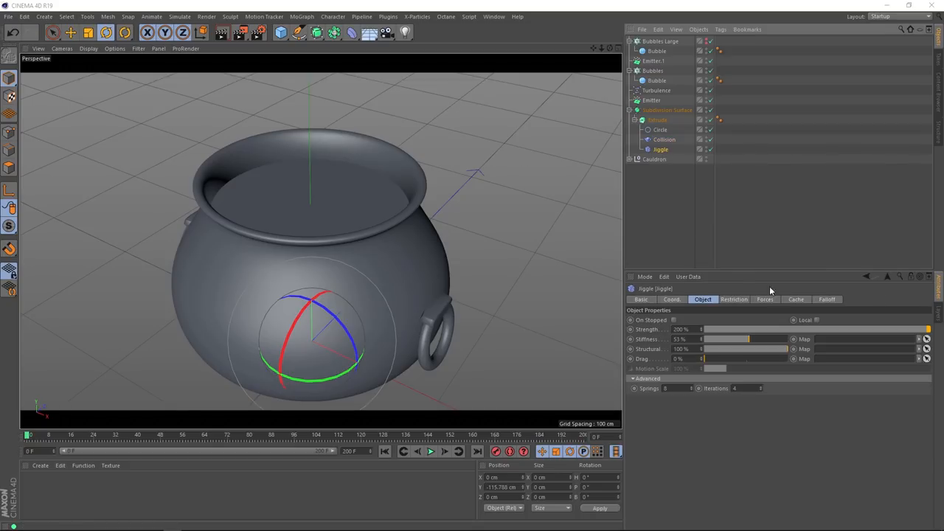
click(796, 299)
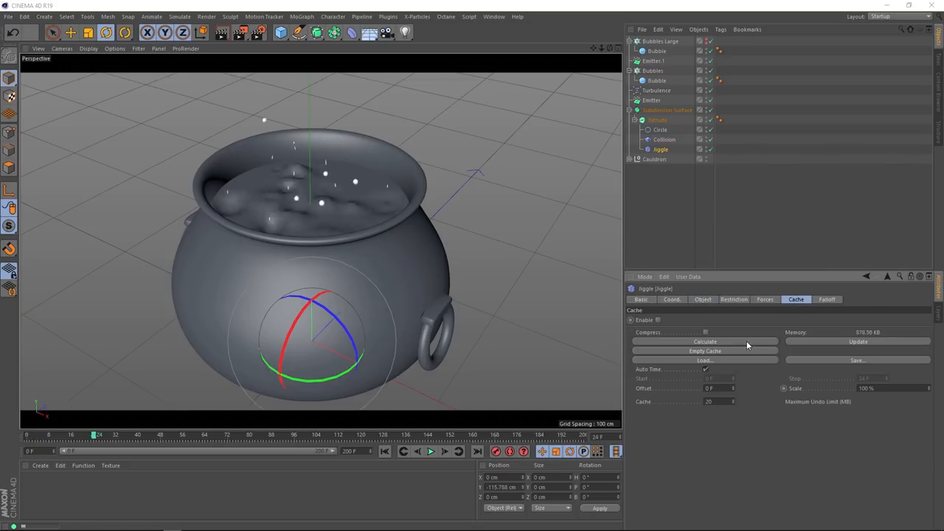
click(658, 319)
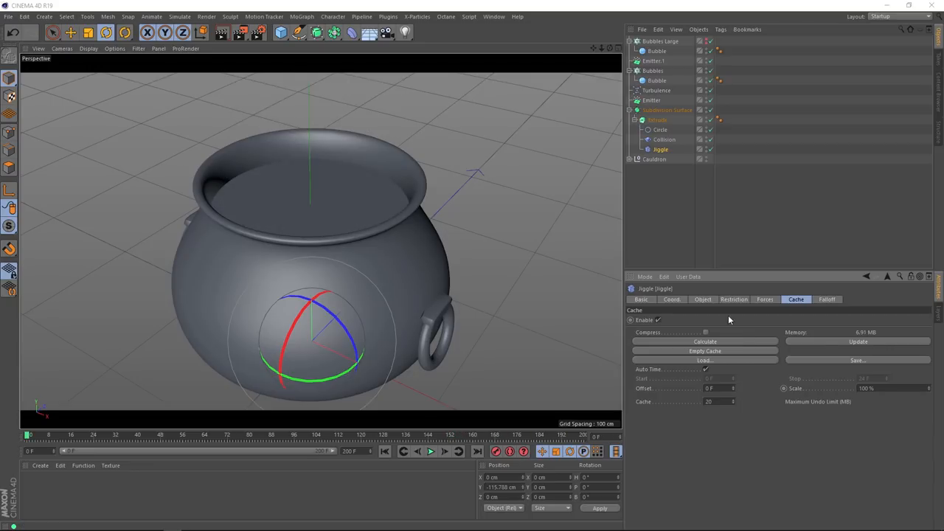
Step: Add MoGraph Cache tags to both bubble cloners and bake them, applying to all selected tags
click(652, 70)
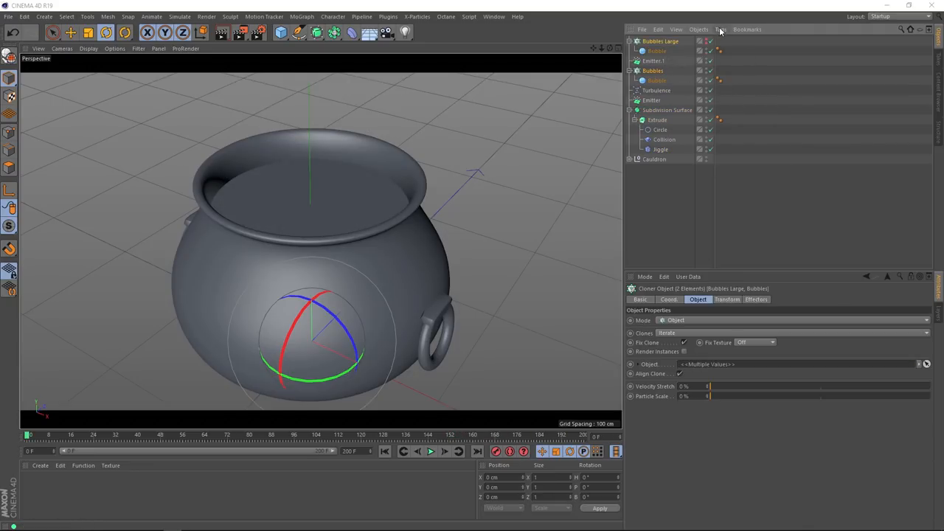
click(719, 30)
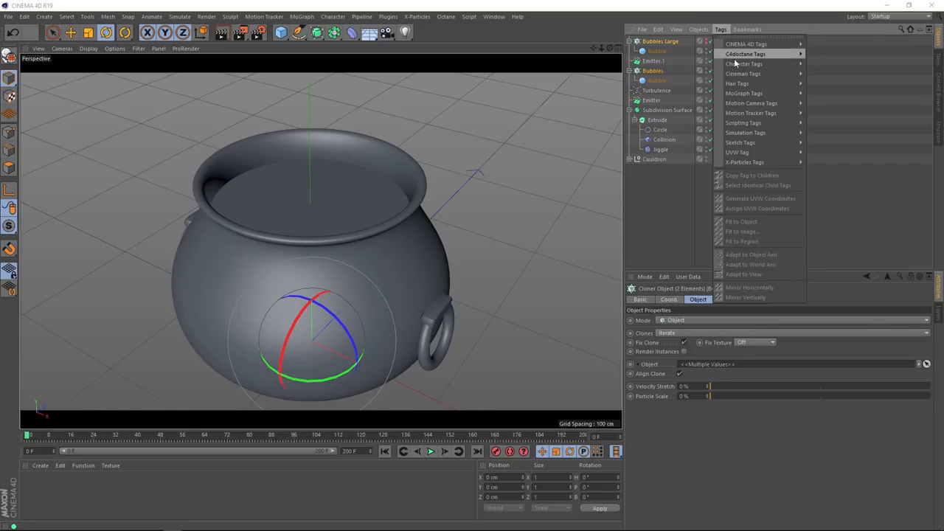
mouse_move(745, 93)
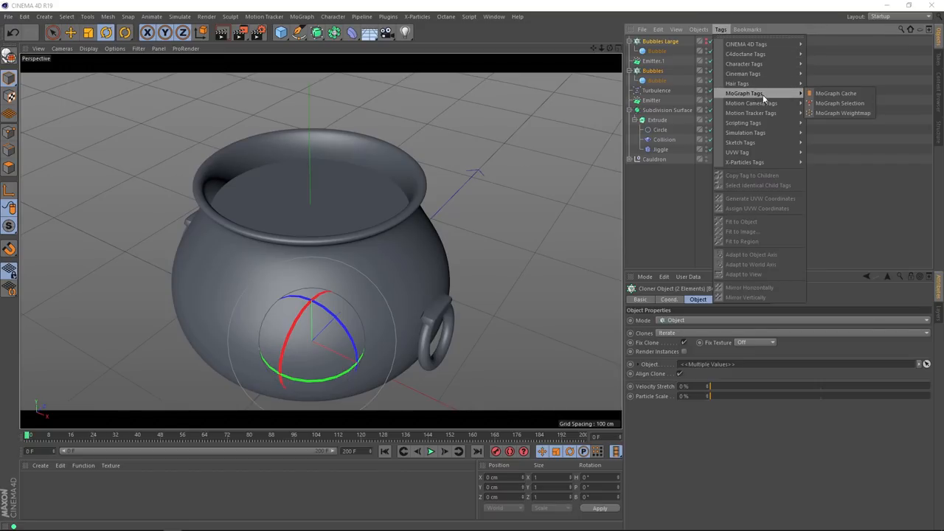
click(835, 92)
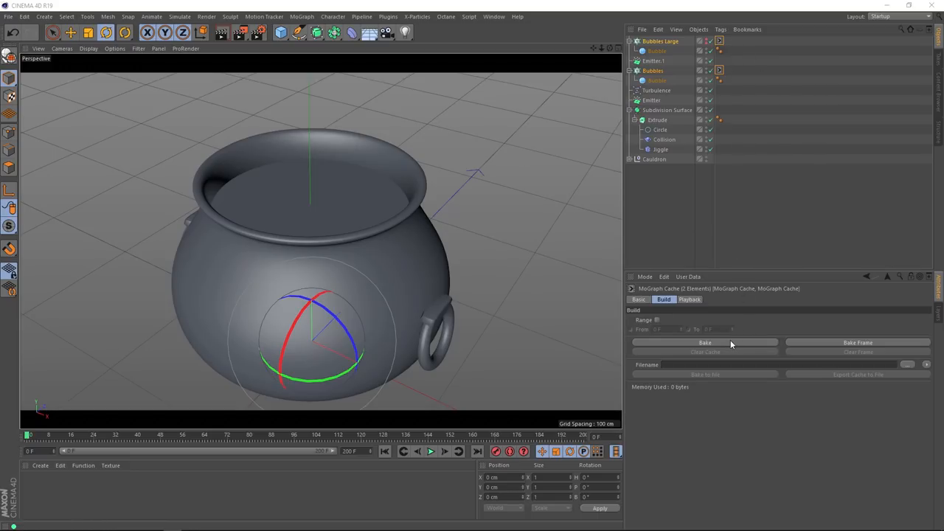
click(704, 342)
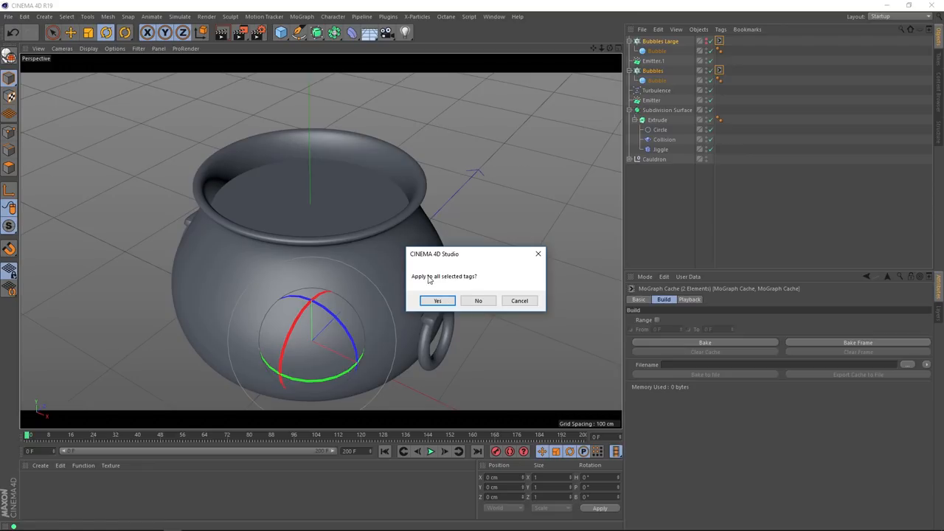
click(436, 301)
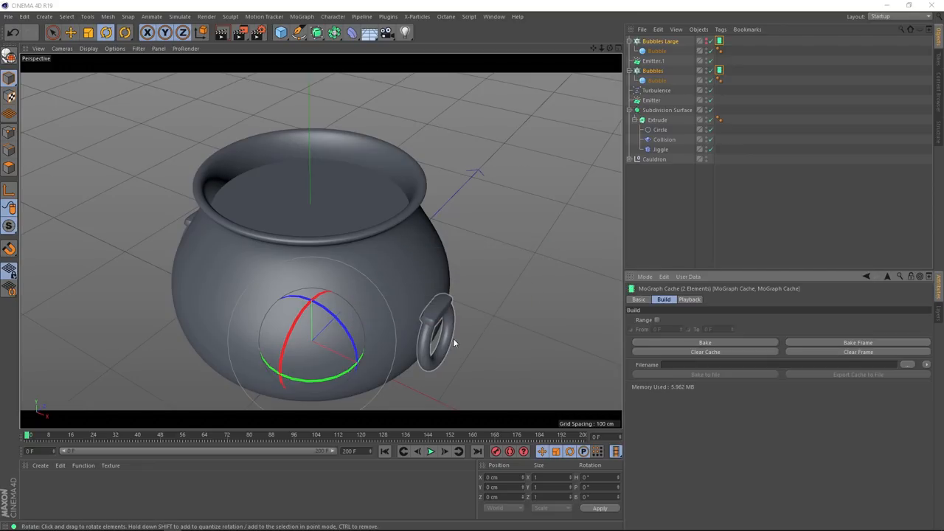
Step: Play back the baked bubbling brew, stopping and scrubbing partway through to check frames
click(430, 452)
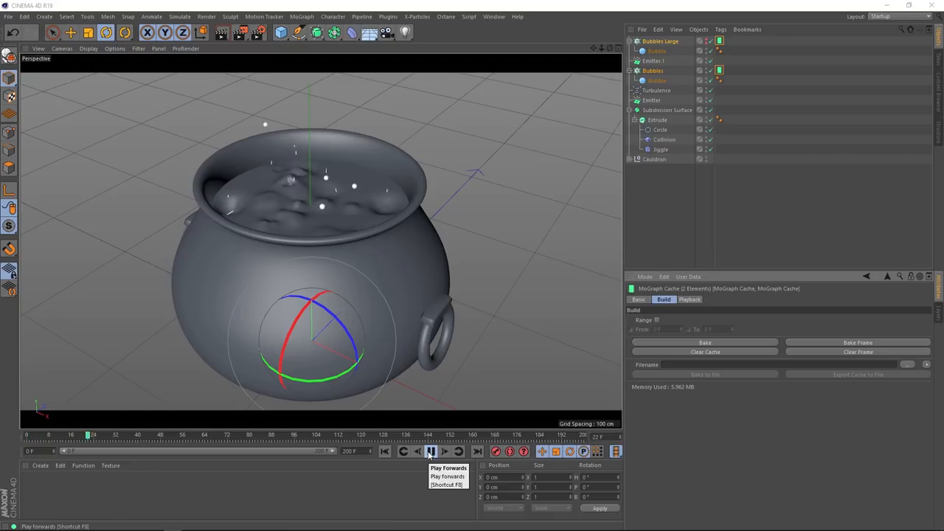
click(431, 452)
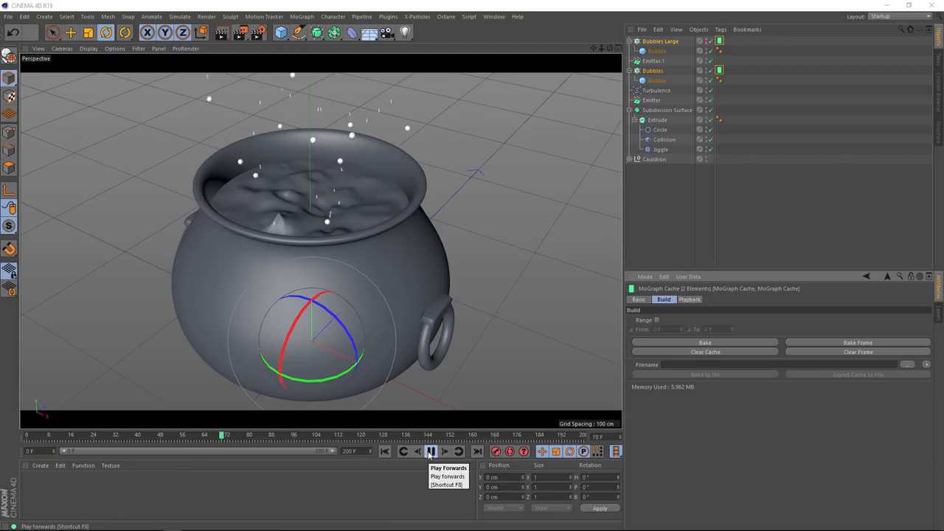
click(431, 451)
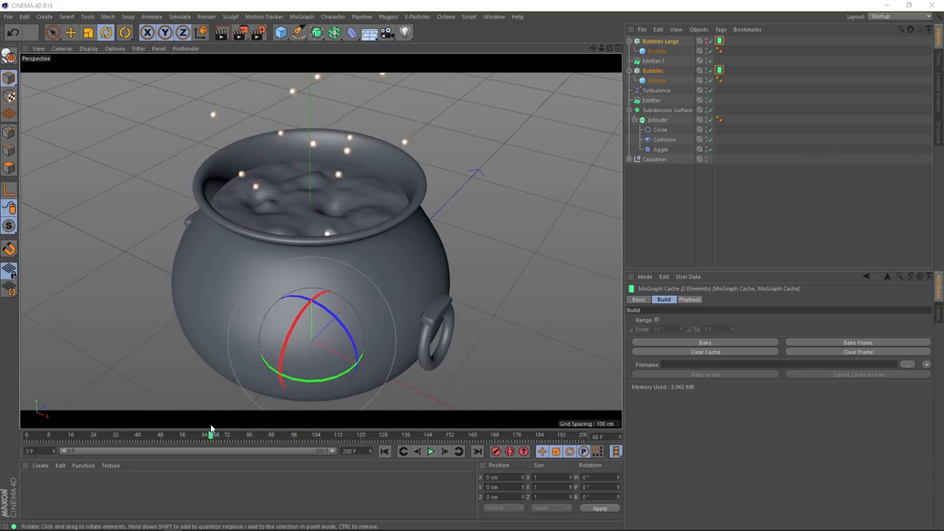
click(430, 451)
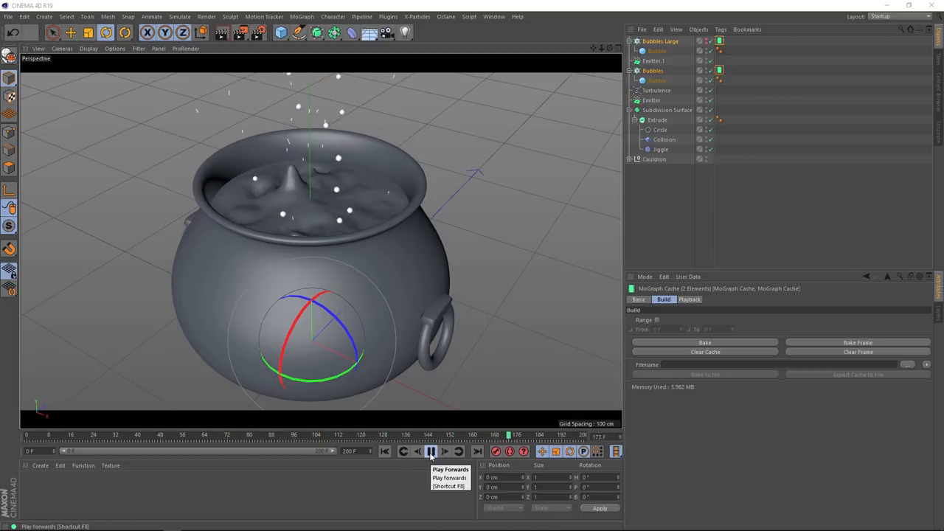
click(430, 451)
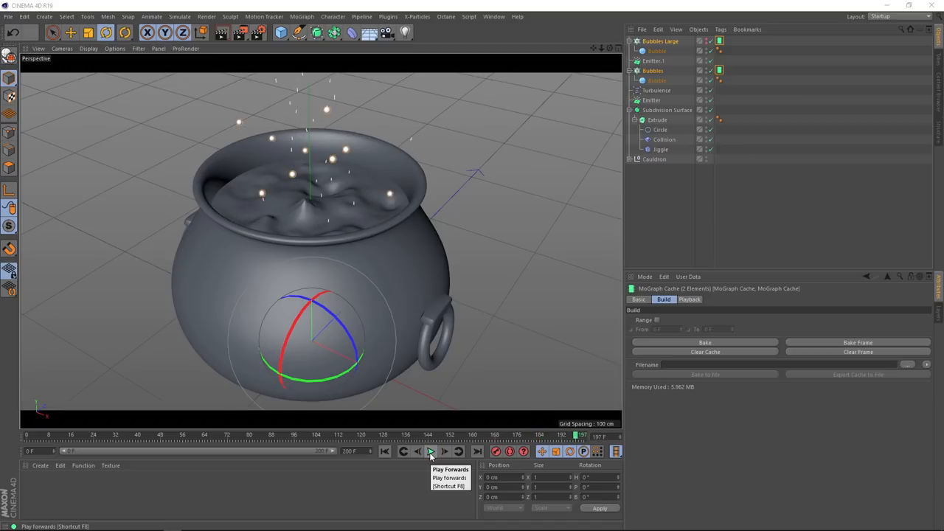